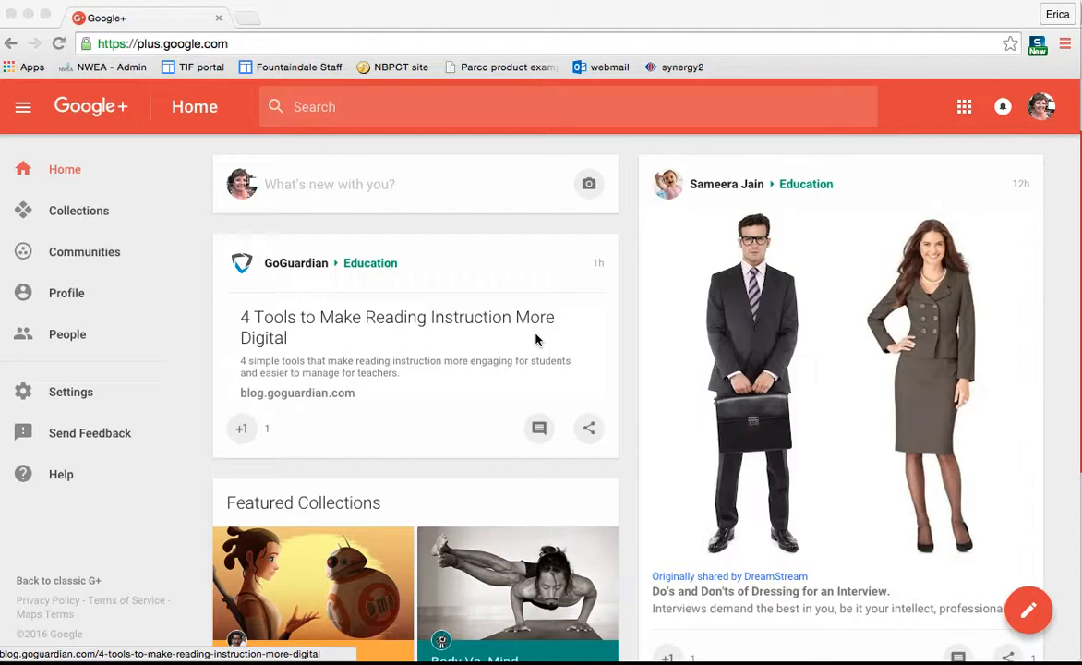
mouse_move(78, 210)
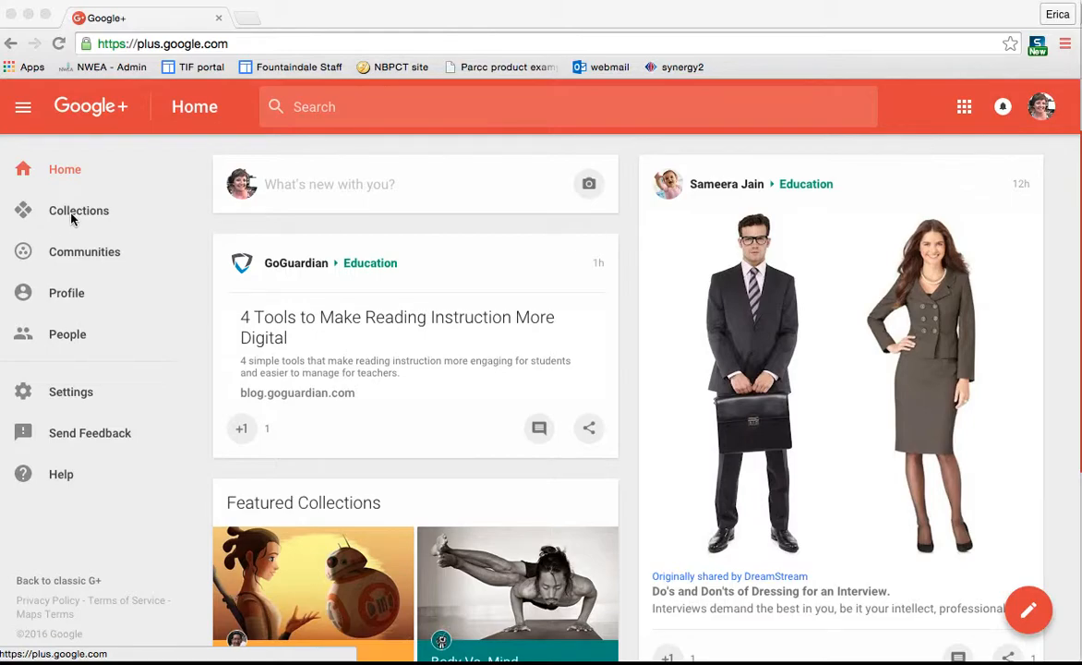
Step: Open Collections and scroll through the Featured tab's collections
left_click(78, 210)
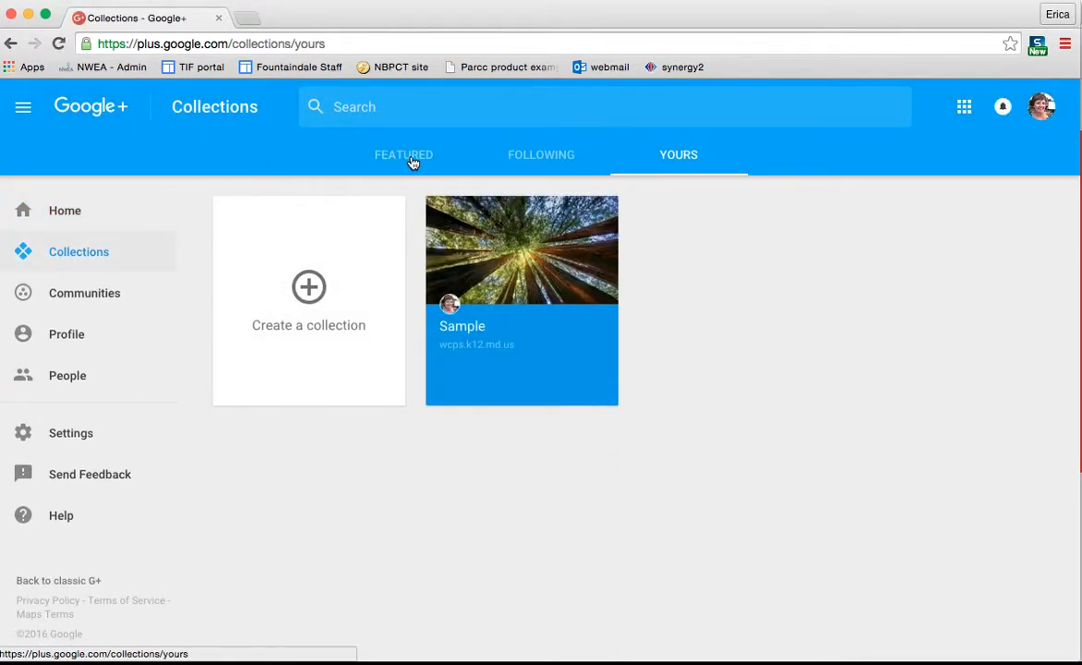
left_click(404, 154)
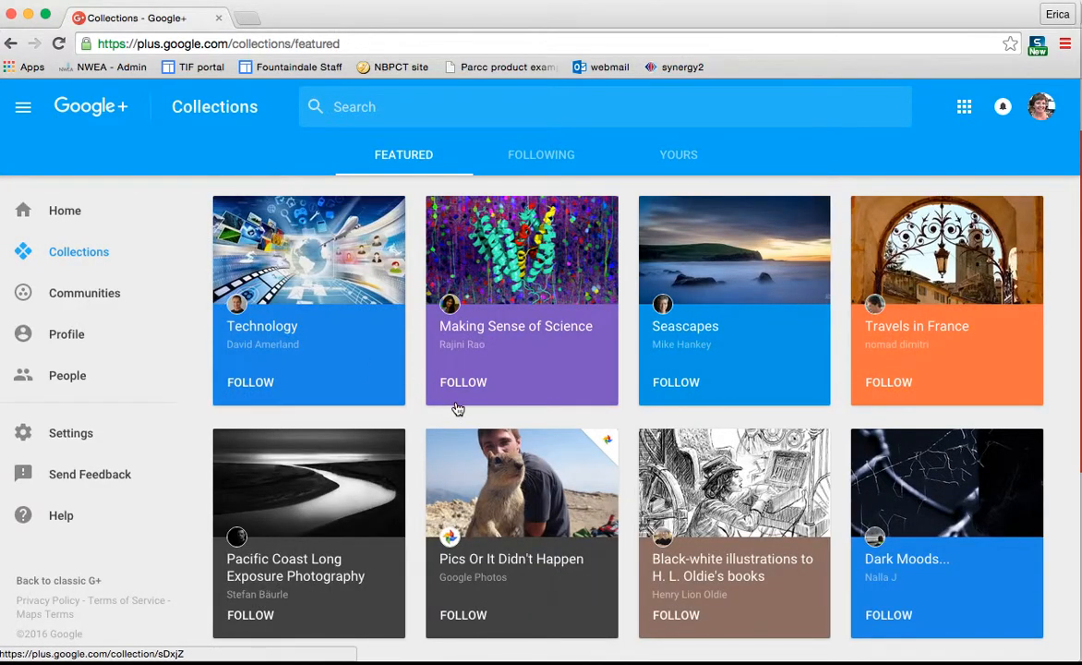
scroll("down", 3)
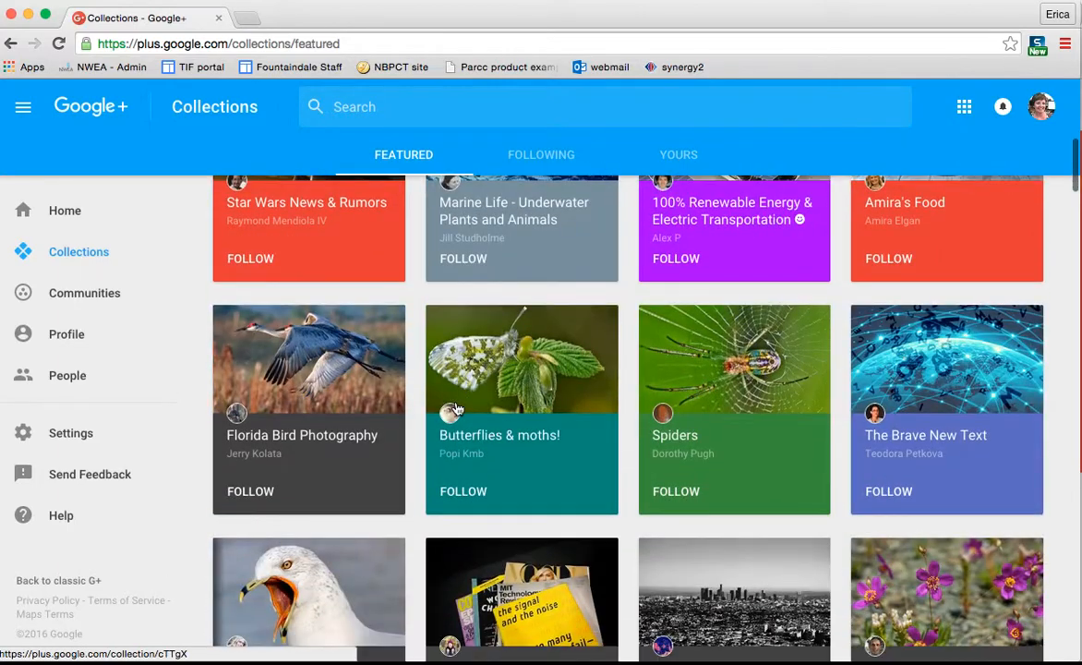
scroll("down", 3)
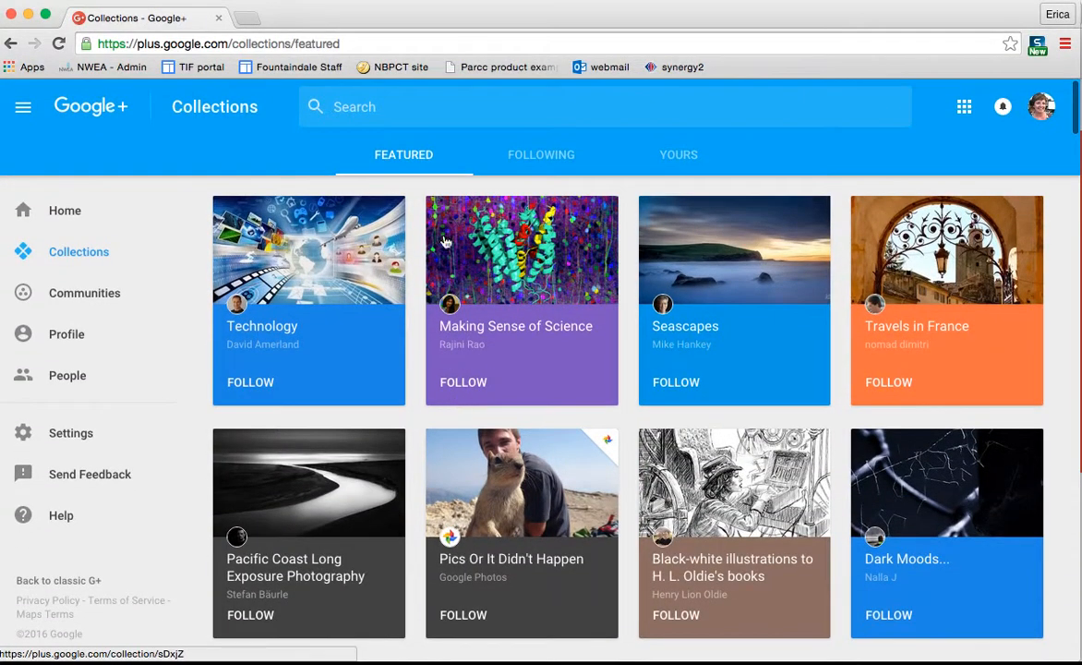
mouse_move(280, 323)
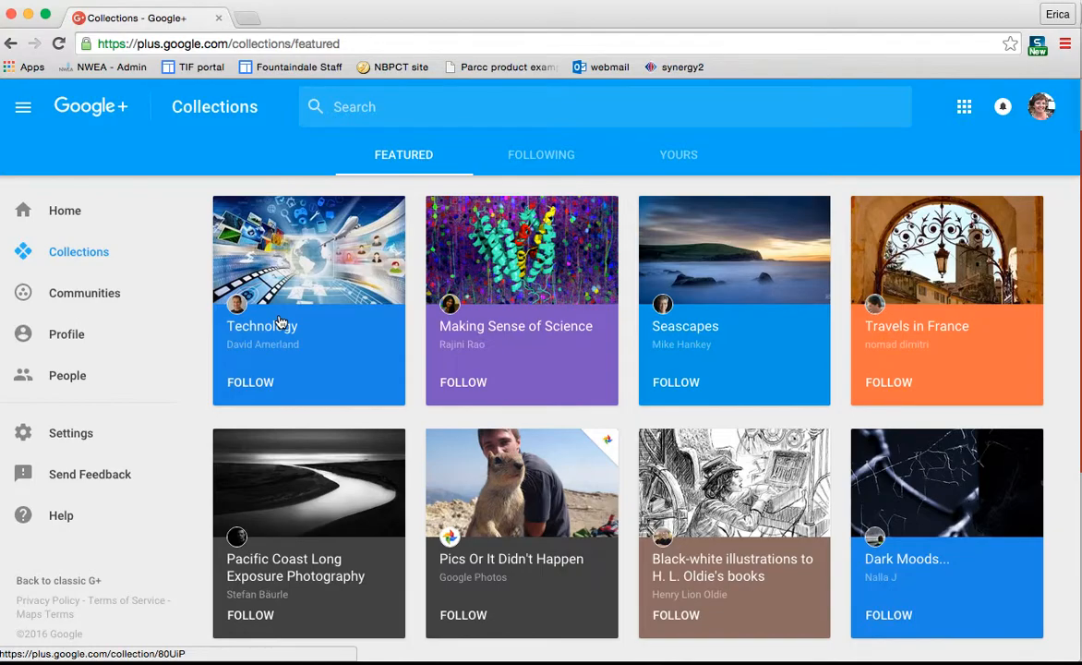
Step: Open the Technology collection and scroll through David Amerland's posts
left_click(309, 268)
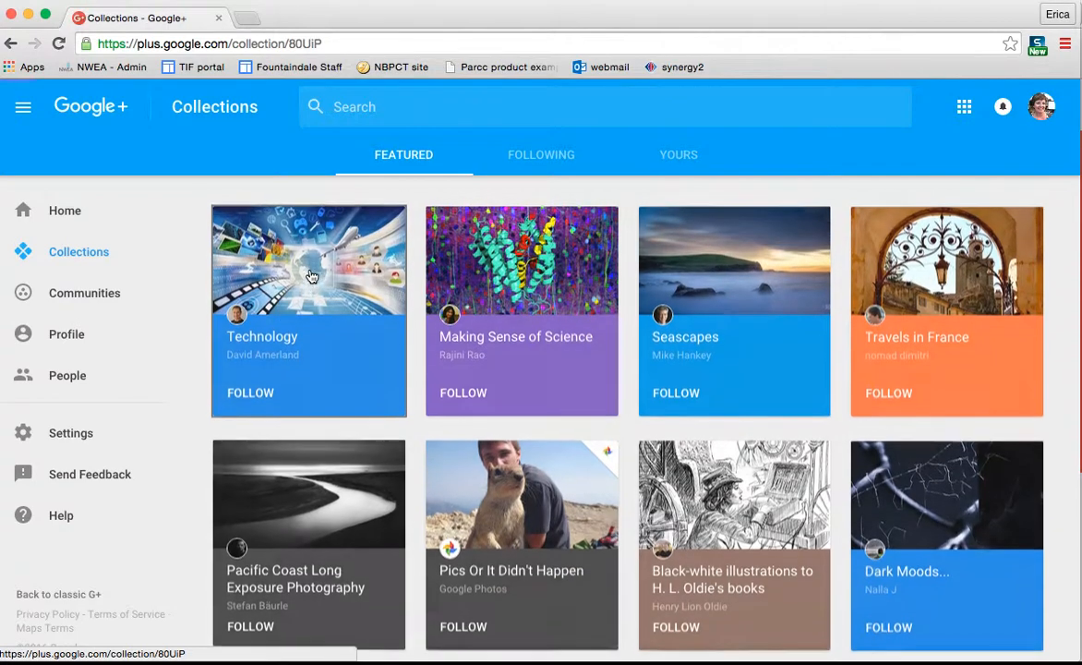
left_click(309, 260)
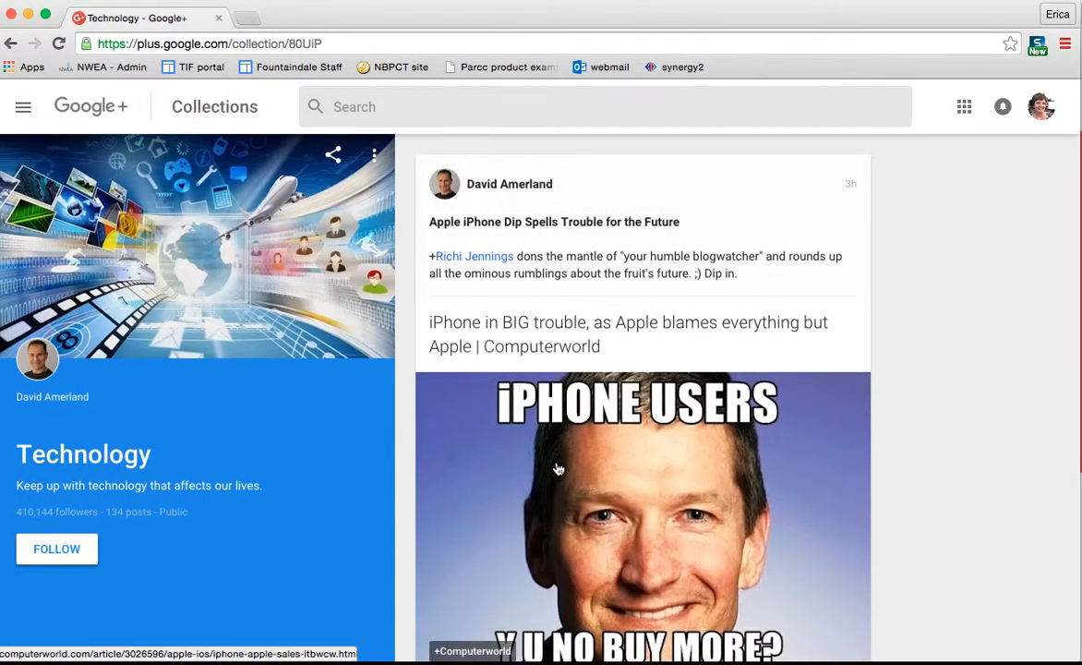
scroll("down", 3)
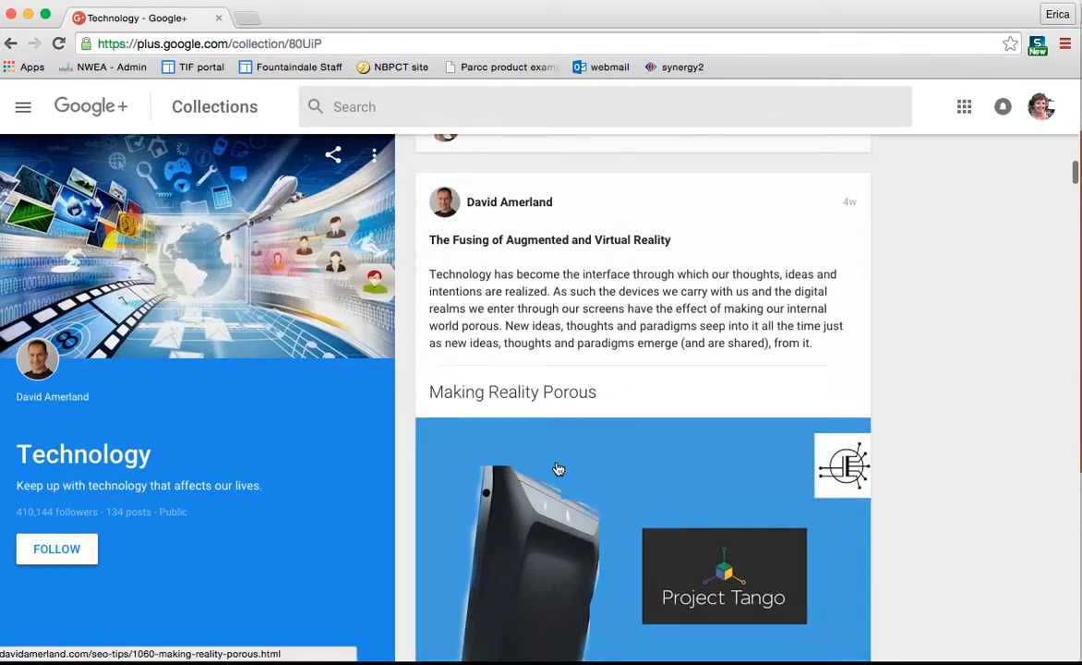
scroll("down", 3)
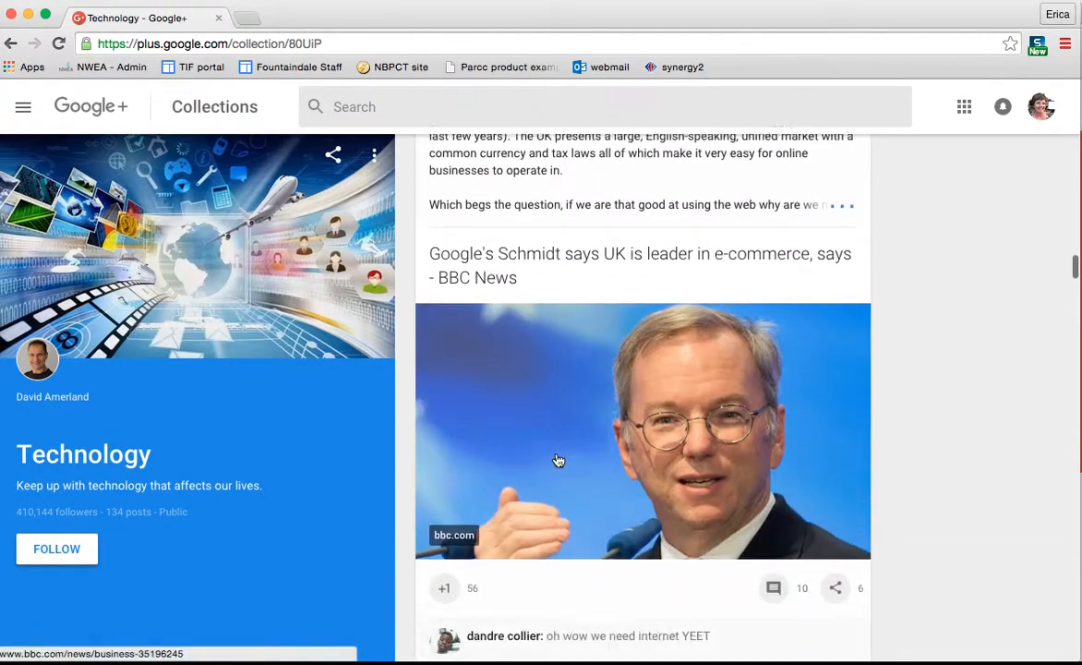
scroll("down", 3)
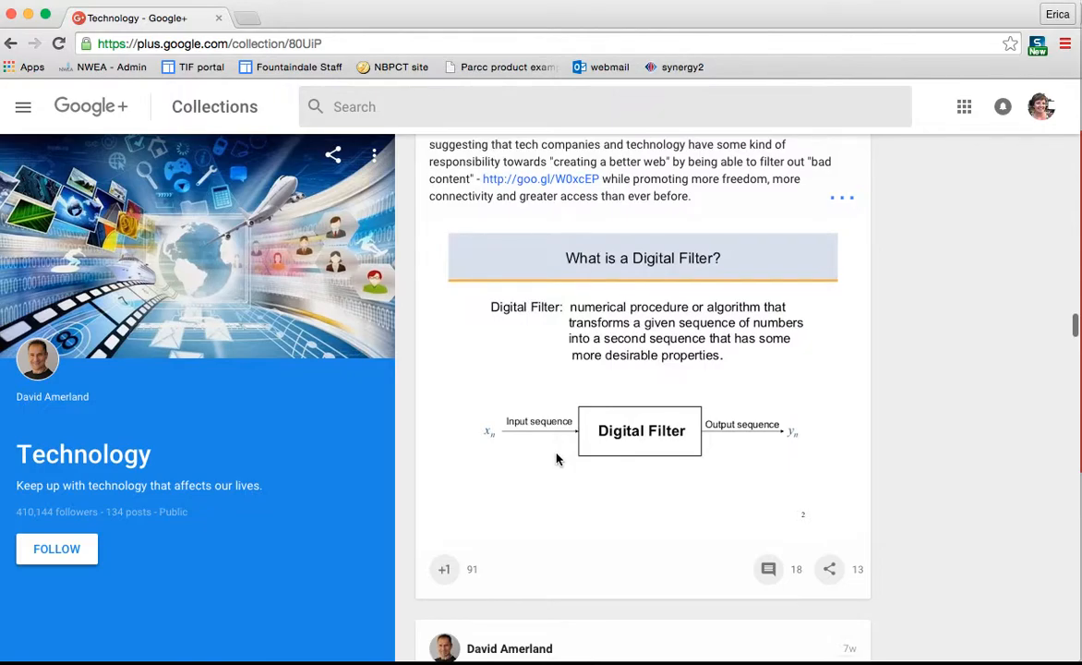
scroll("down", 3)
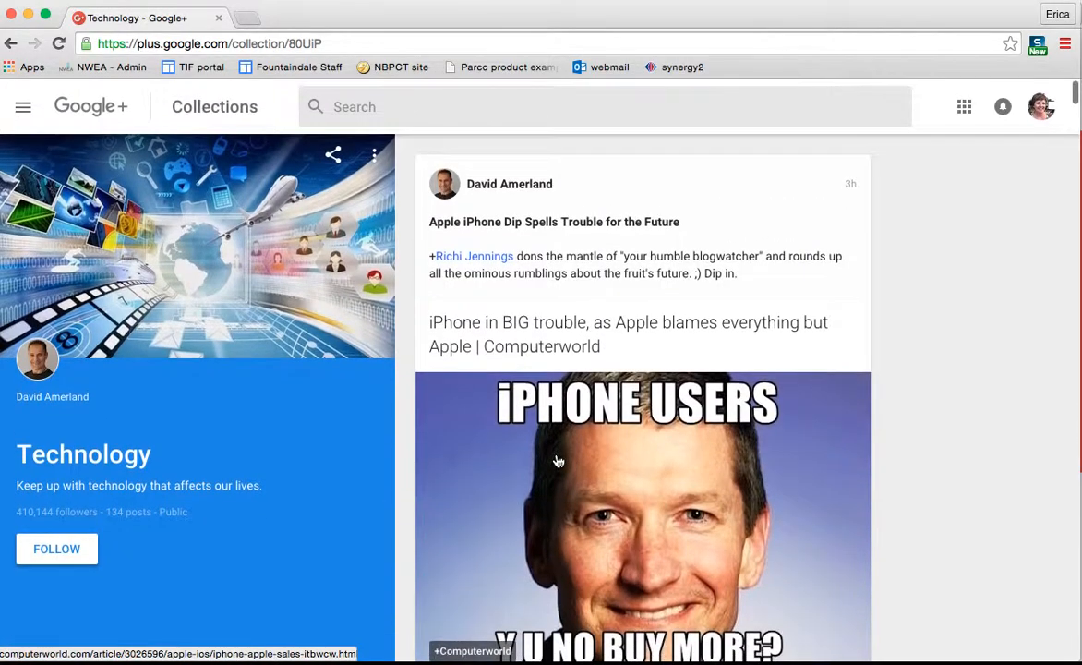
left_click(56, 548)
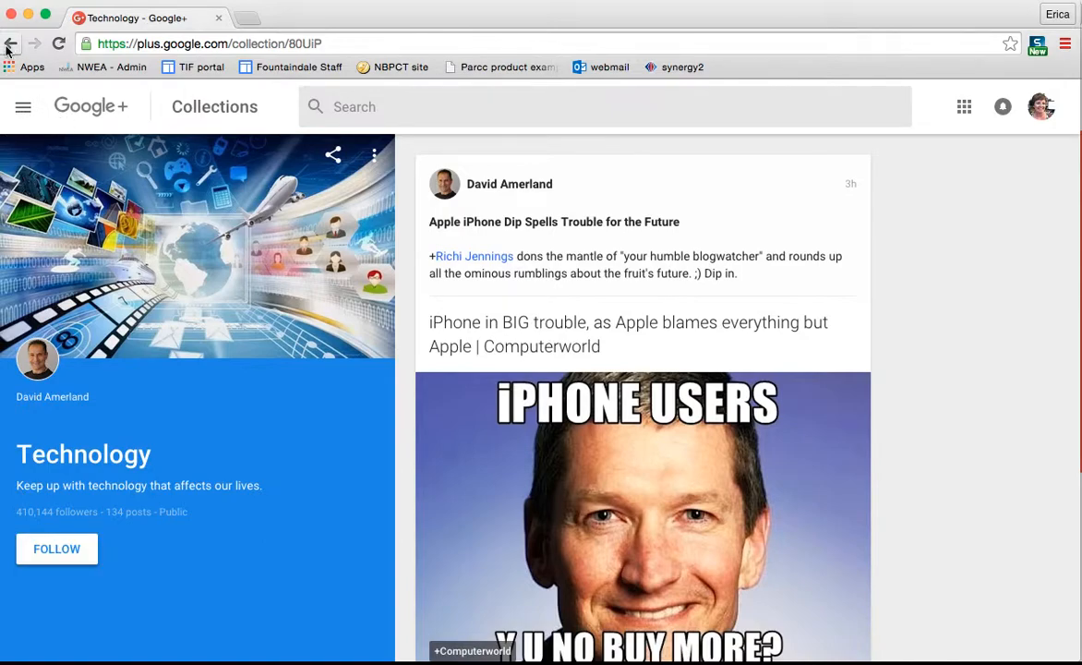
Step: Follow the Technology collection and confirm it appears under Following
left_click(11, 43)
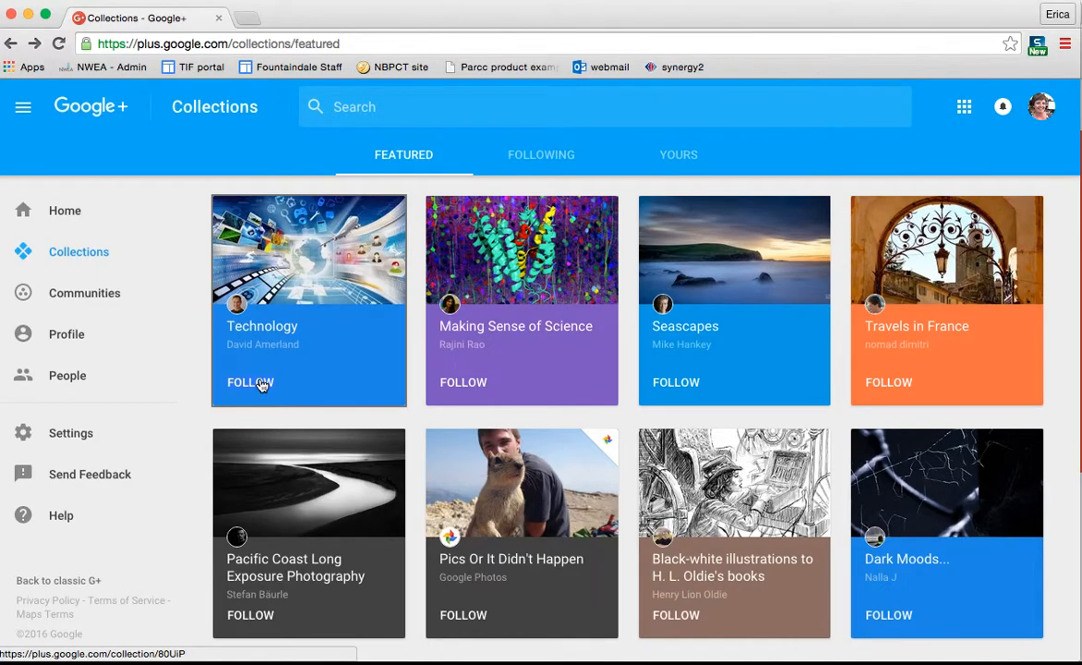
left_click(541, 154)
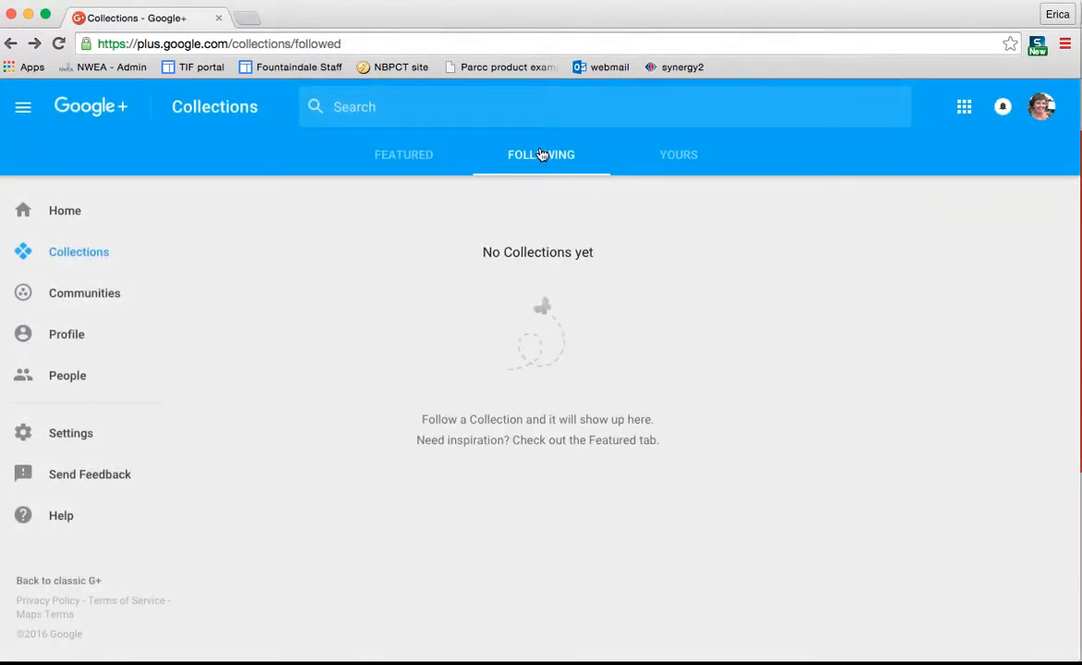
mouse_move(375, 441)
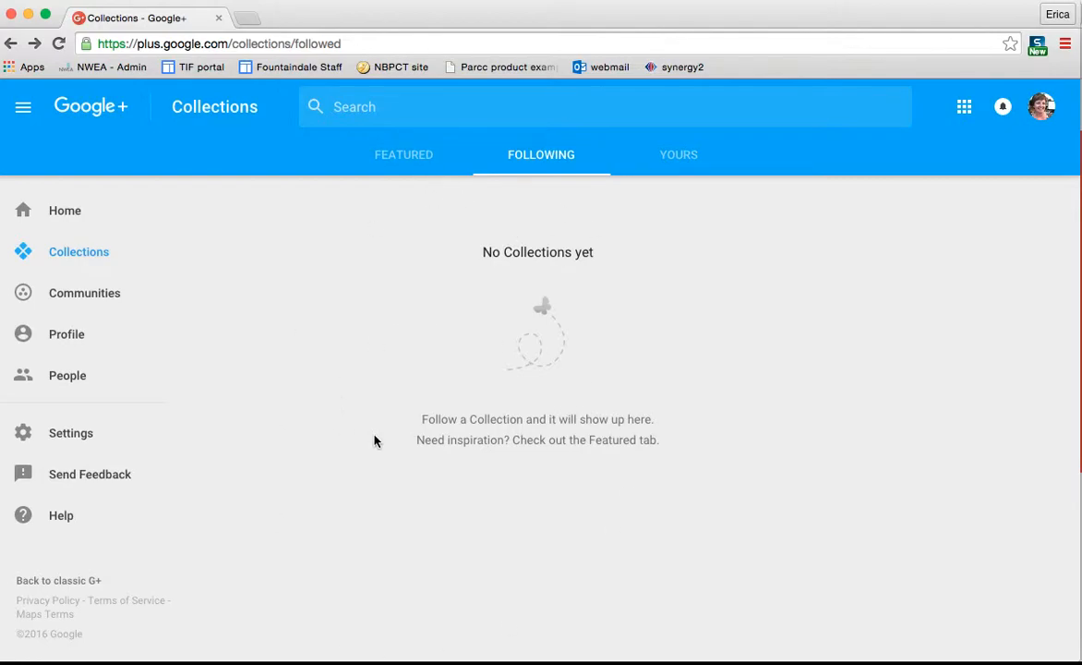
left_click(404, 155)
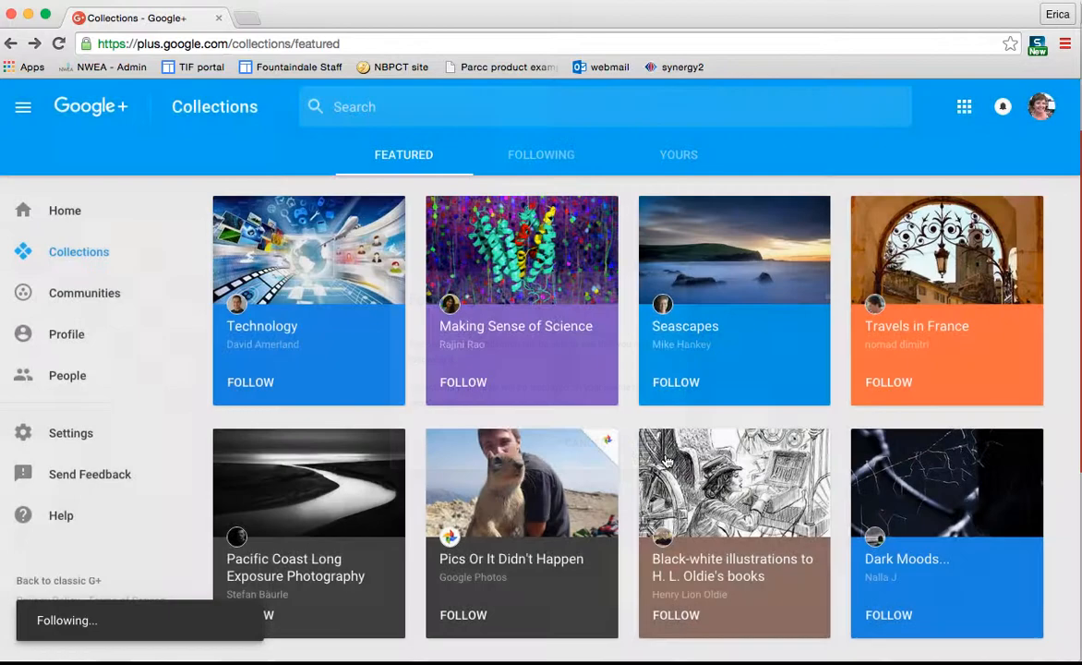
left_click(541, 154)
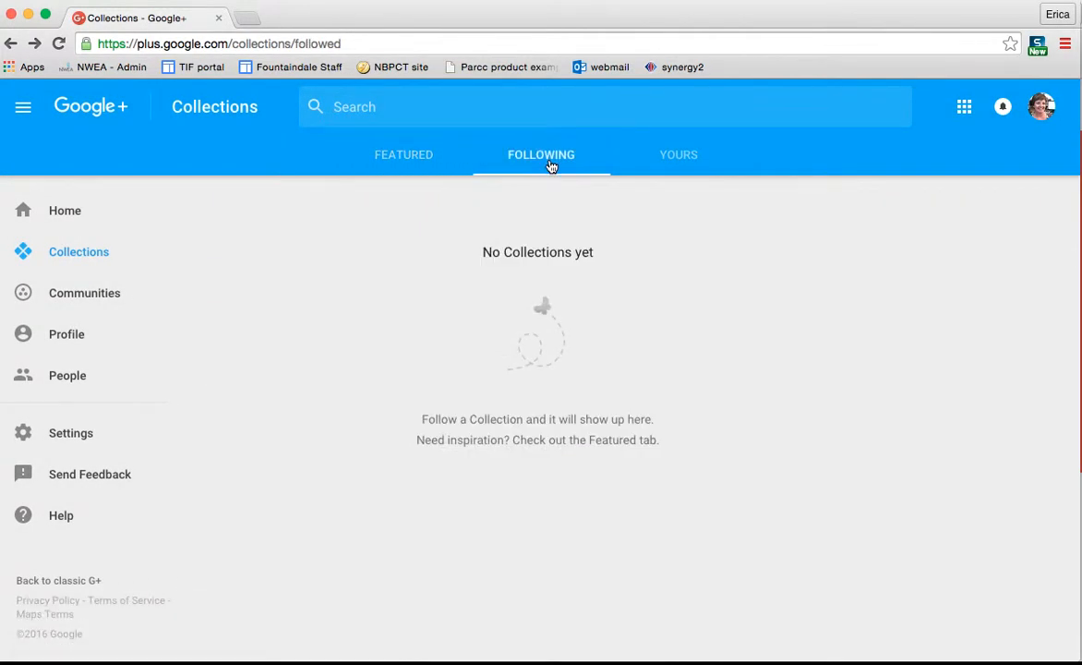
left_click(59, 43)
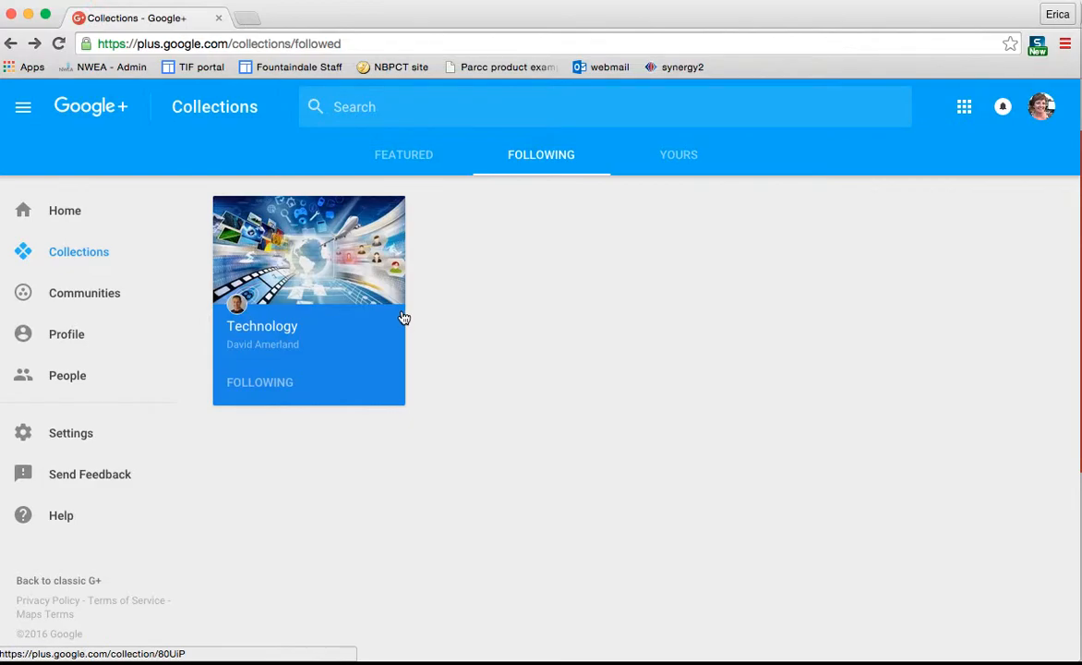
mouse_move(683, 254)
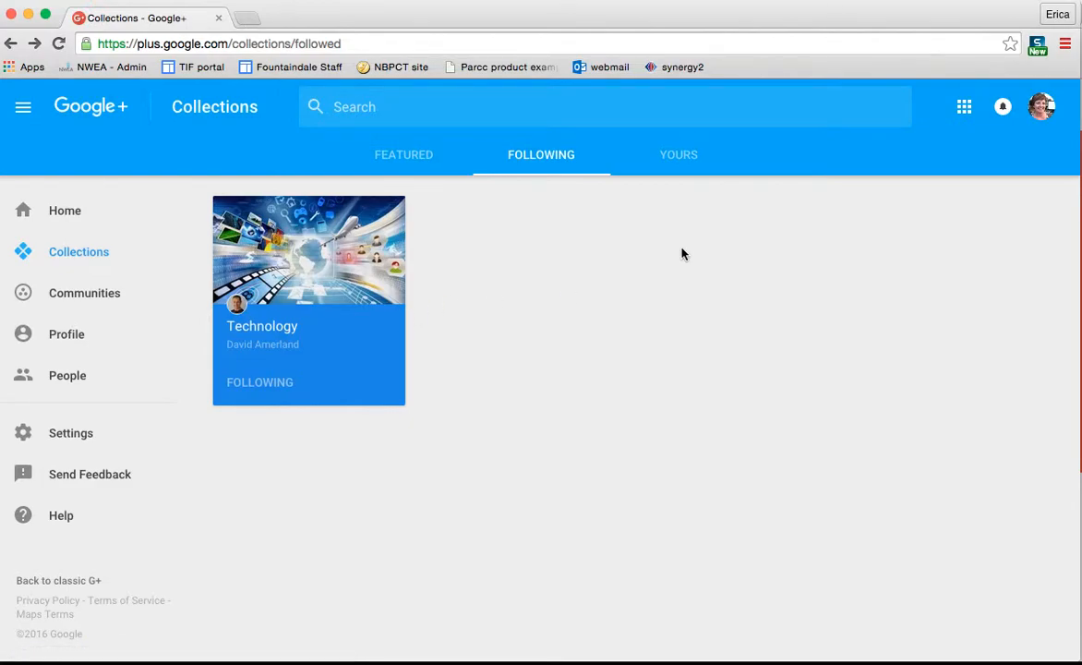
mouse_move(679, 154)
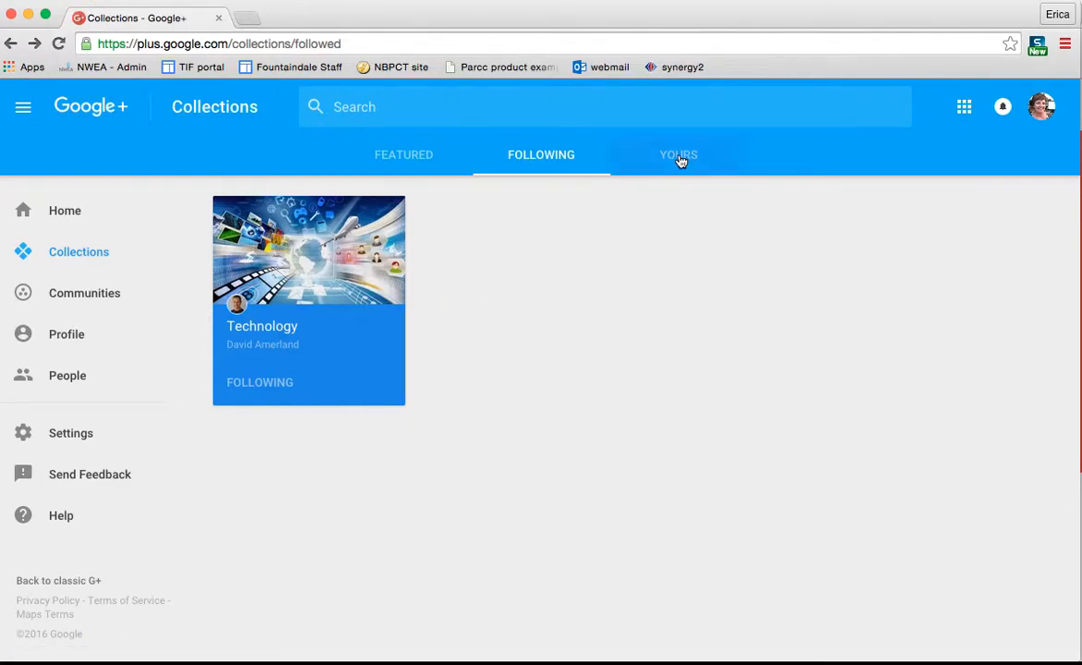
Step: Start a new collection named 'Technology Resources' from the Yours tab
left_click(678, 155)
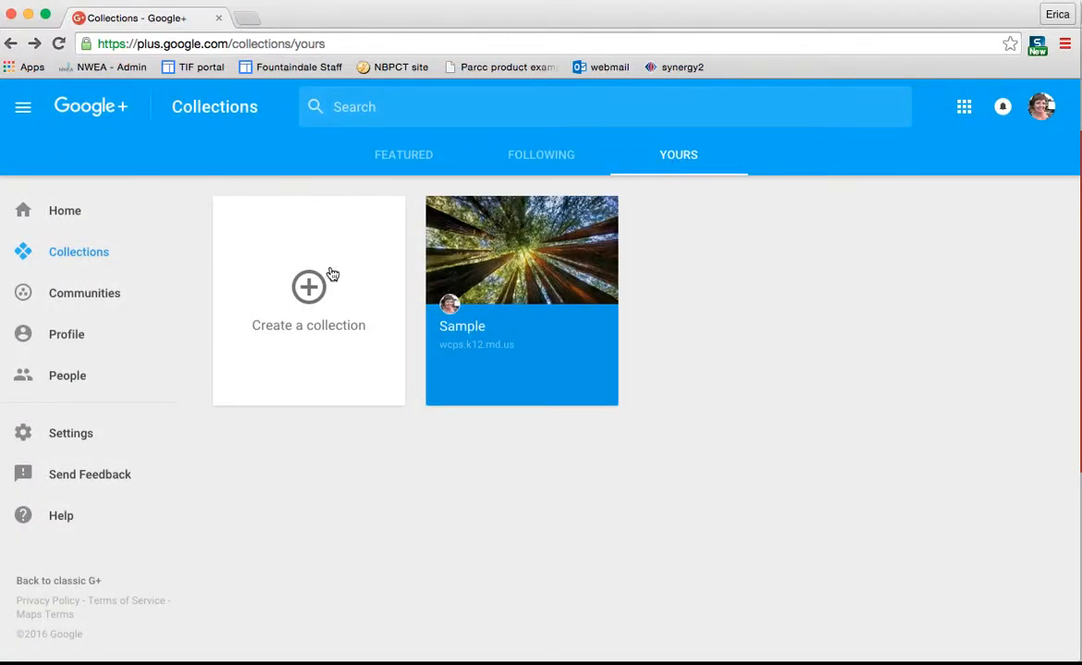
left_click(309, 287)
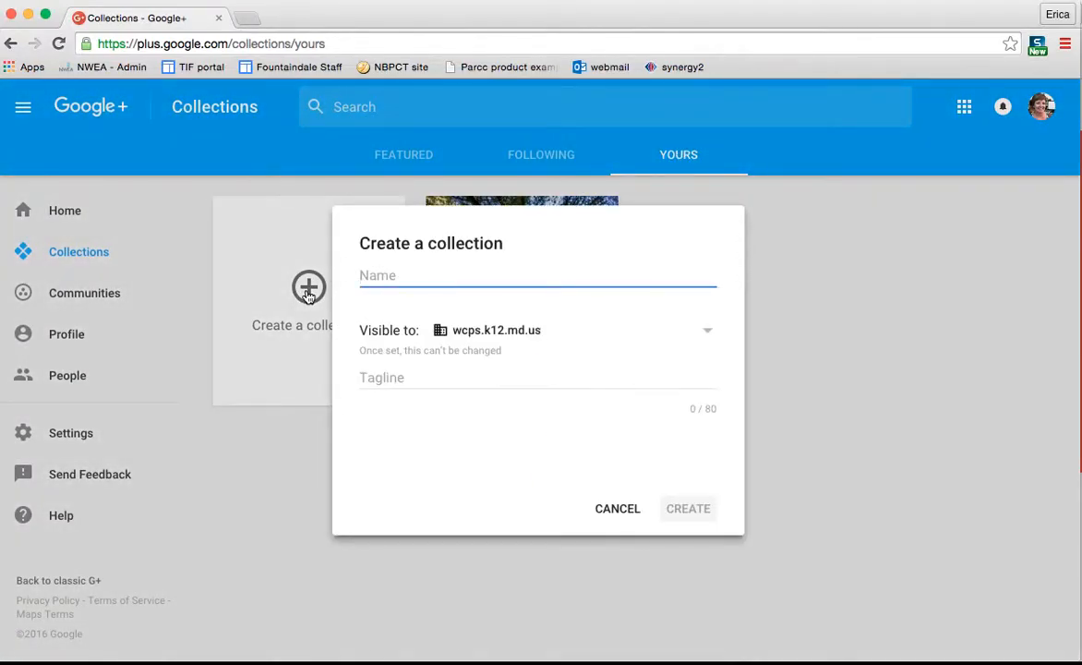
type("Technolog")
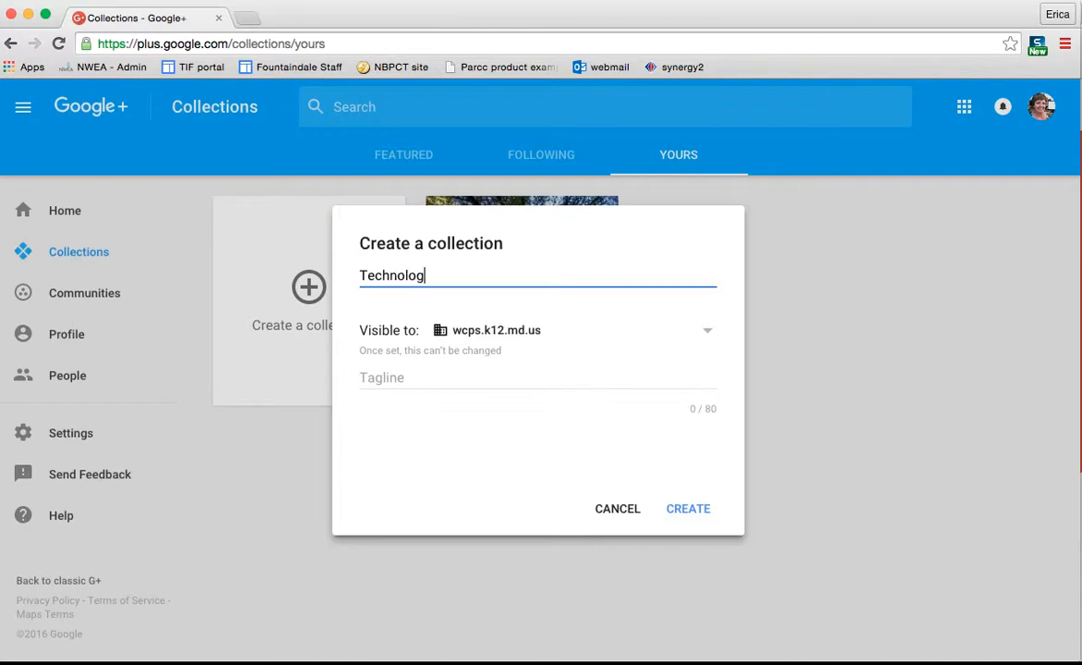
type("y Re")
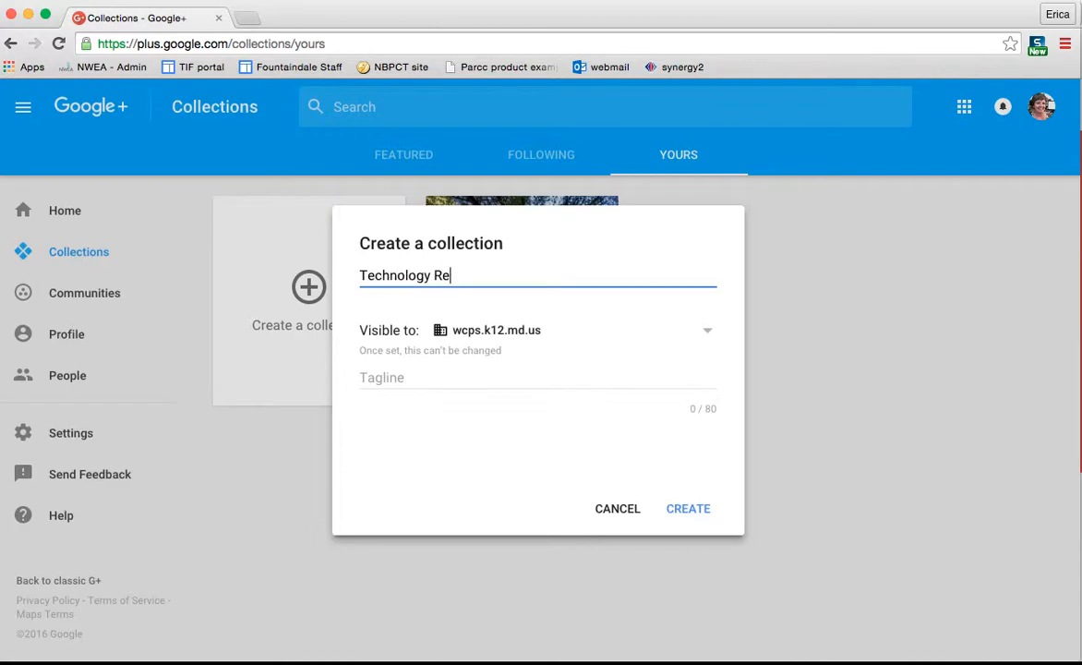
type("sources")
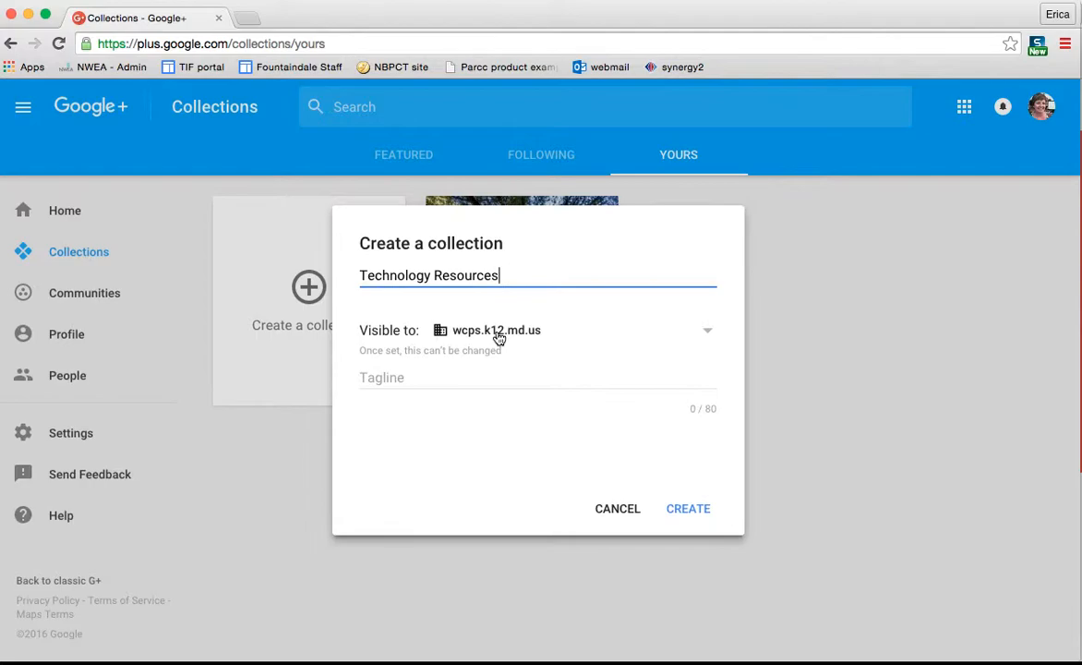
mouse_move(648, 332)
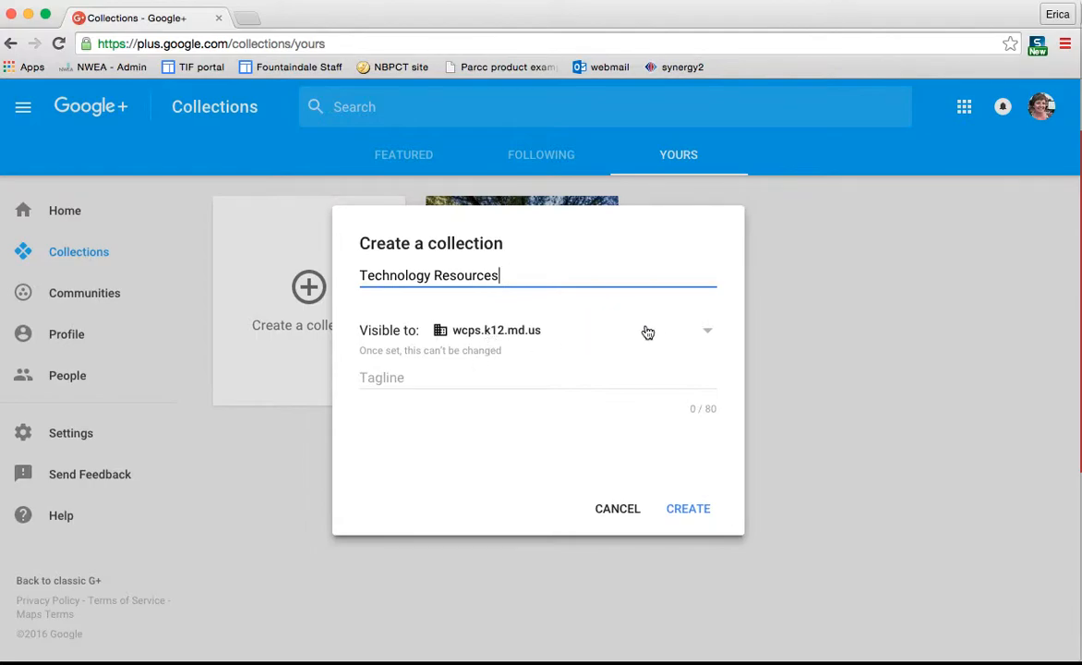
Step: Make it visible to wcps.k12.md.us with tagline 'Educational technology resources and ideas.' and create it
left_click(707, 330)
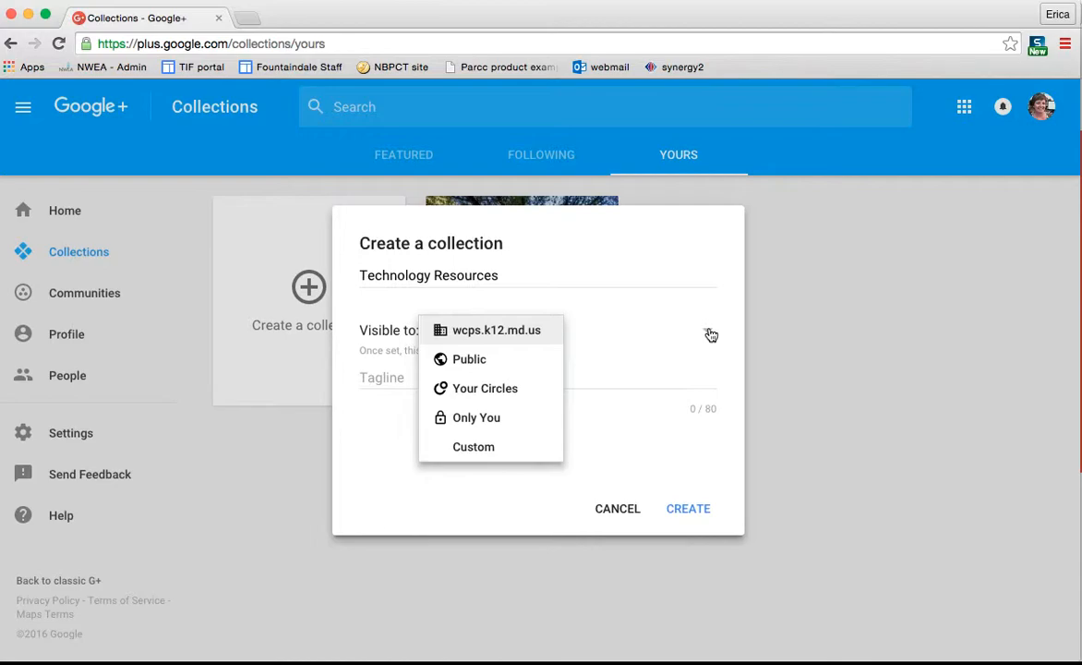
mouse_move(541, 332)
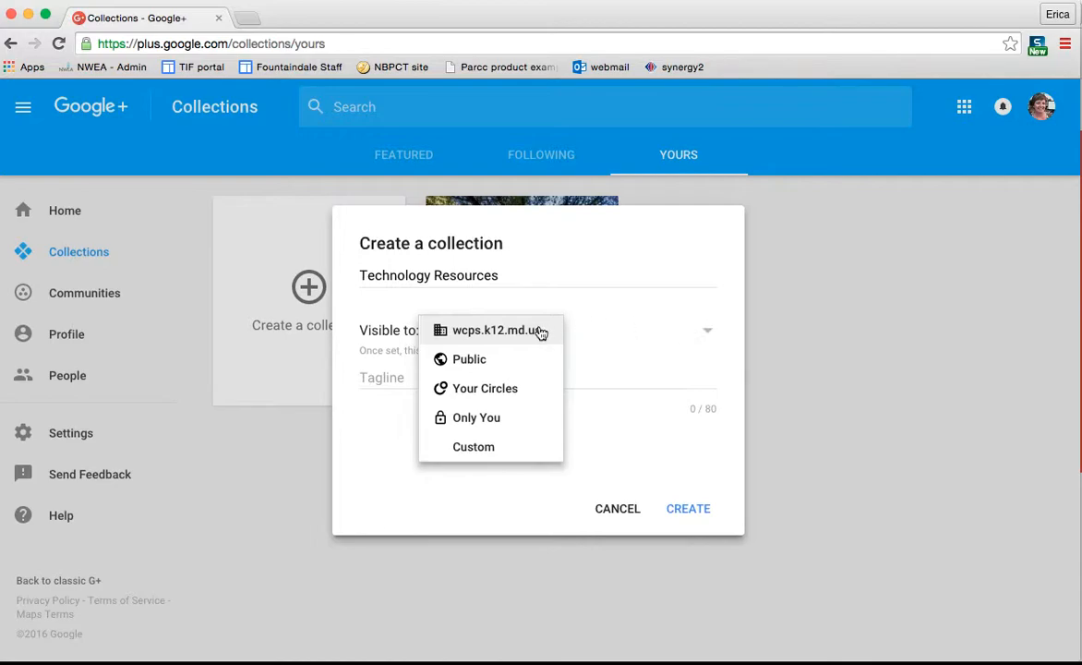
mouse_move(485, 388)
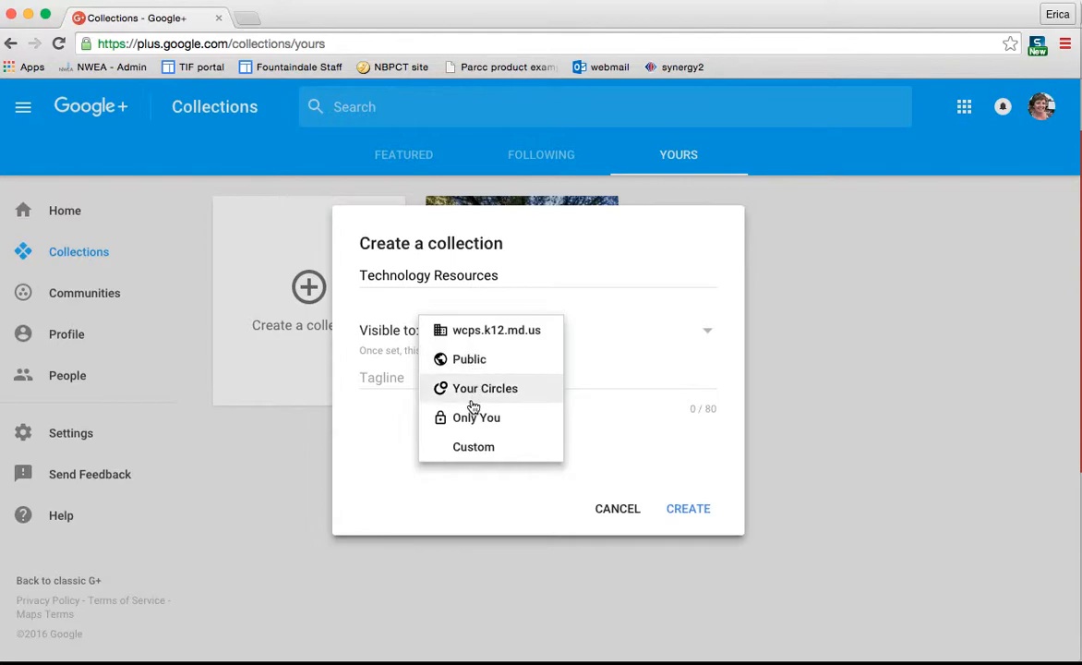
mouse_move(473, 453)
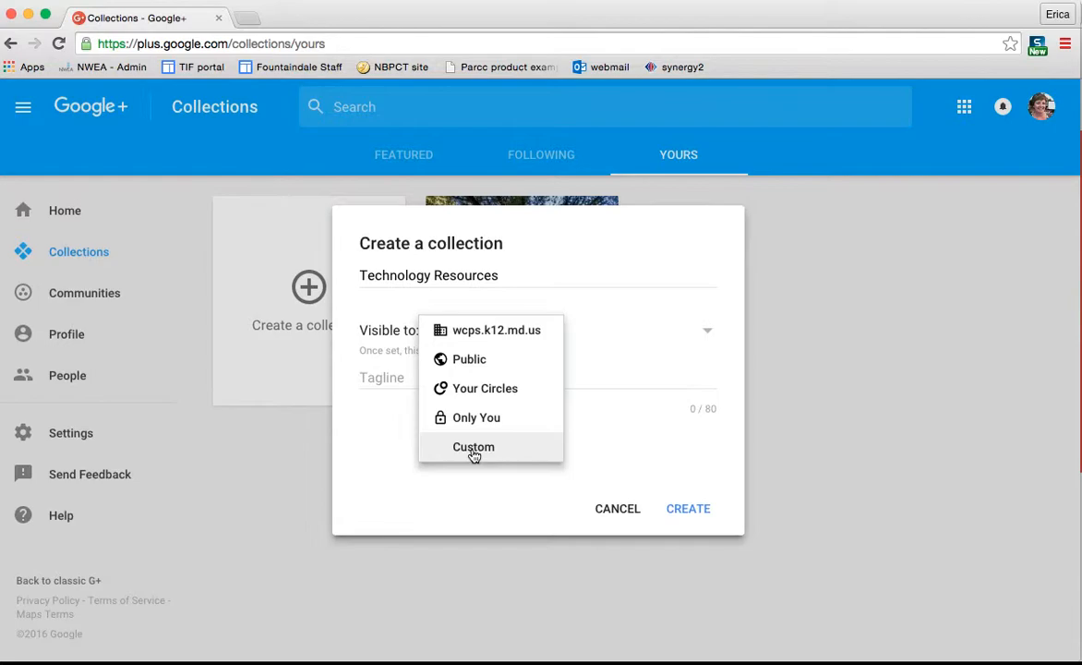
mouse_move(599, 371)
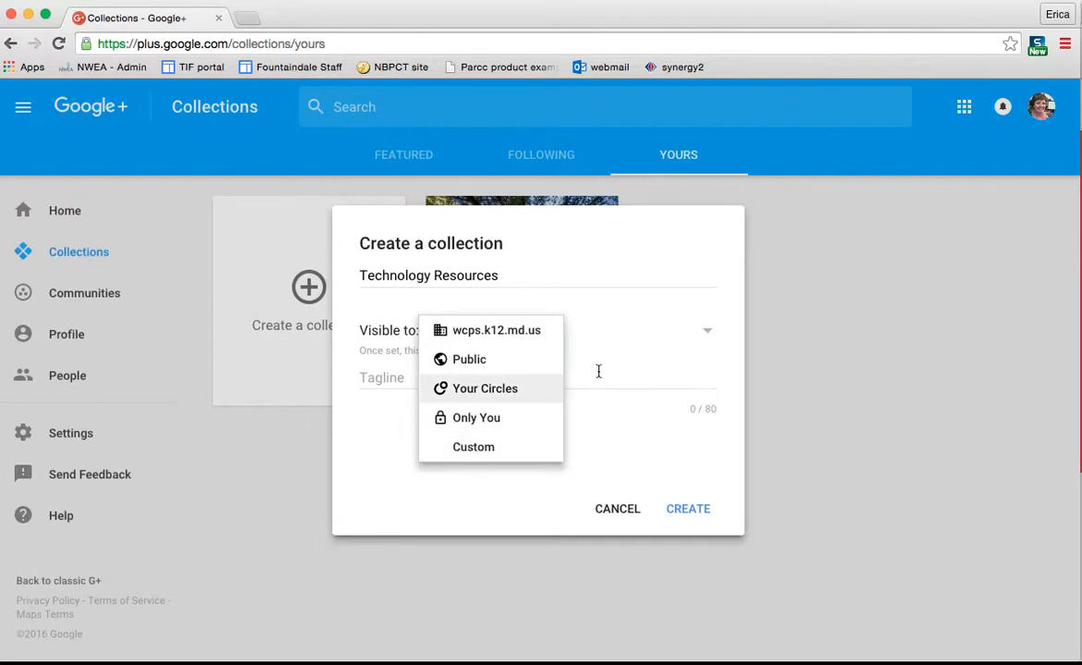
left_click(495, 329)
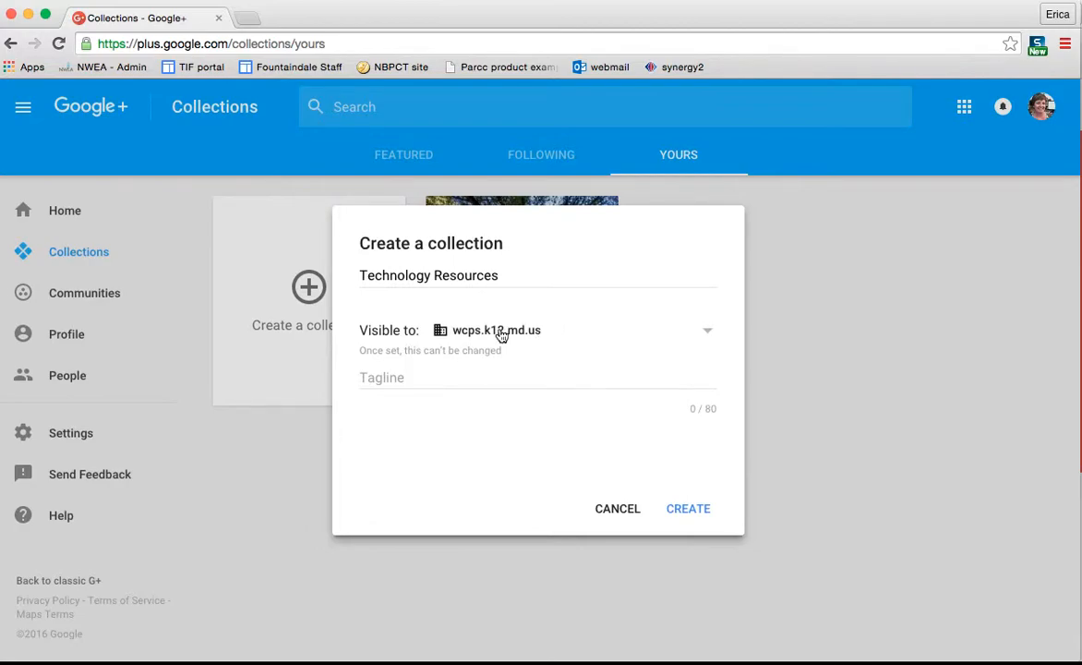
left_click(425, 378)
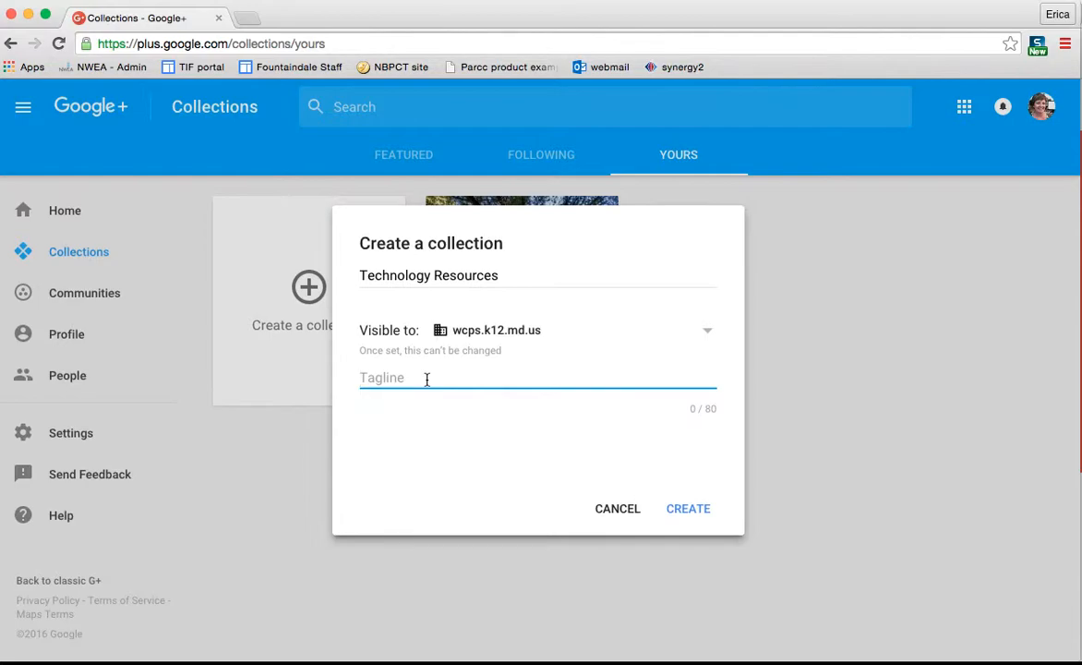
type("Edu")
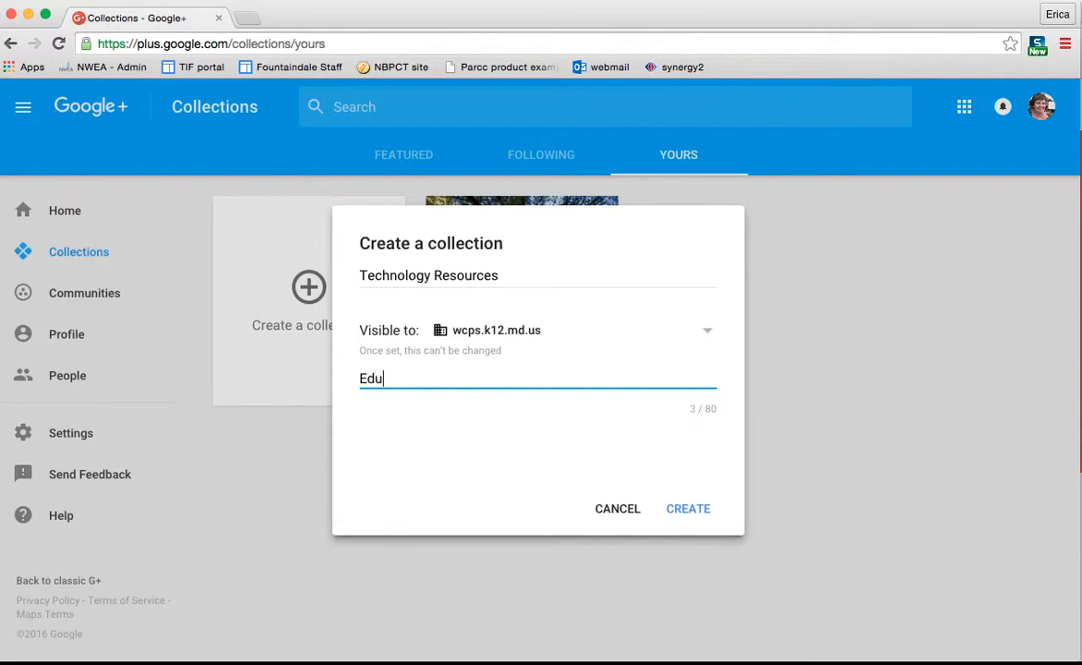
type("cational technology")
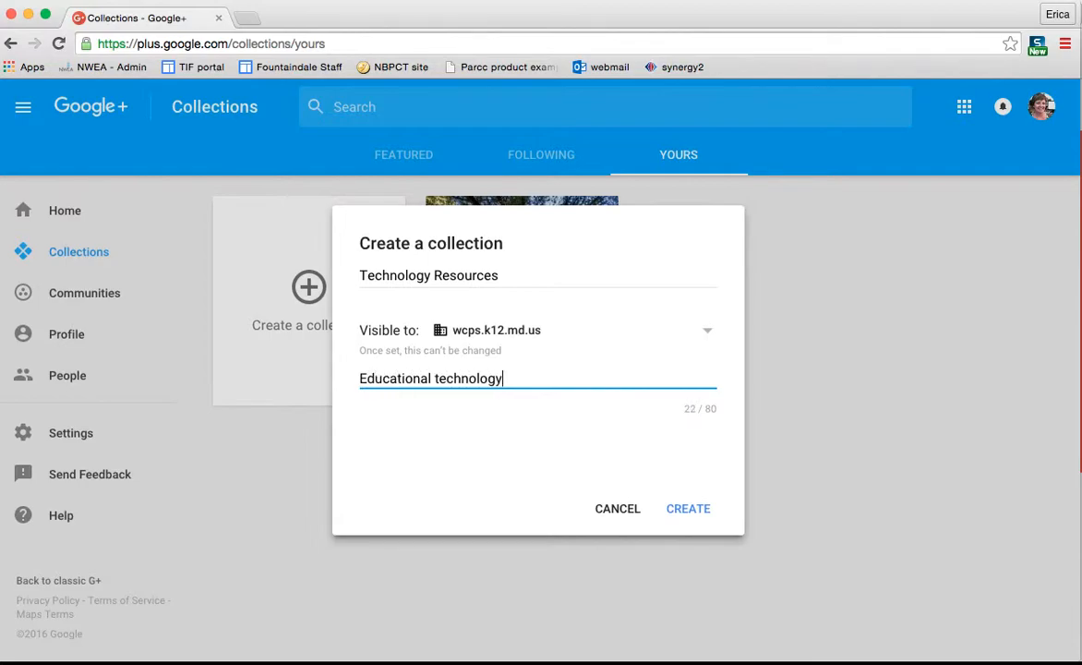
type("resources adn")
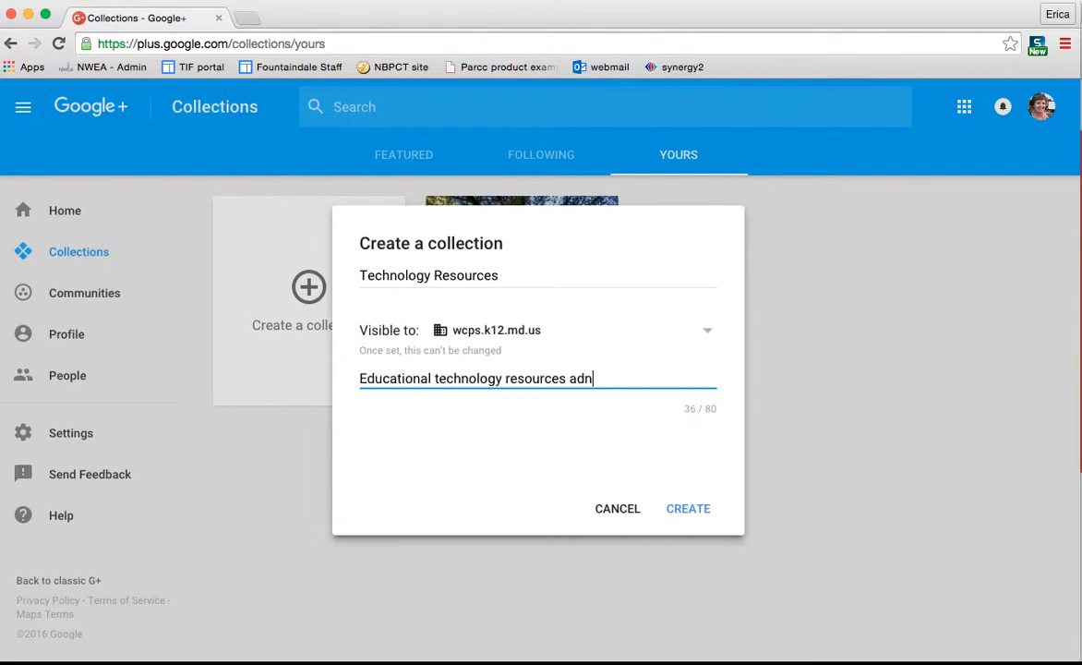
type("and")
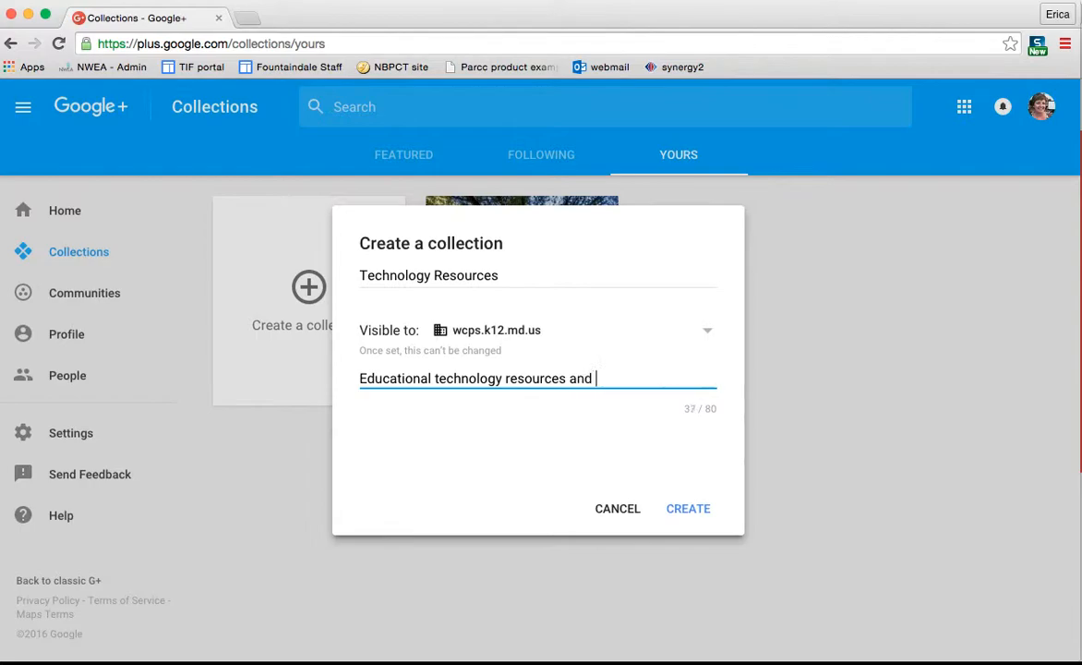
type("ideas.")
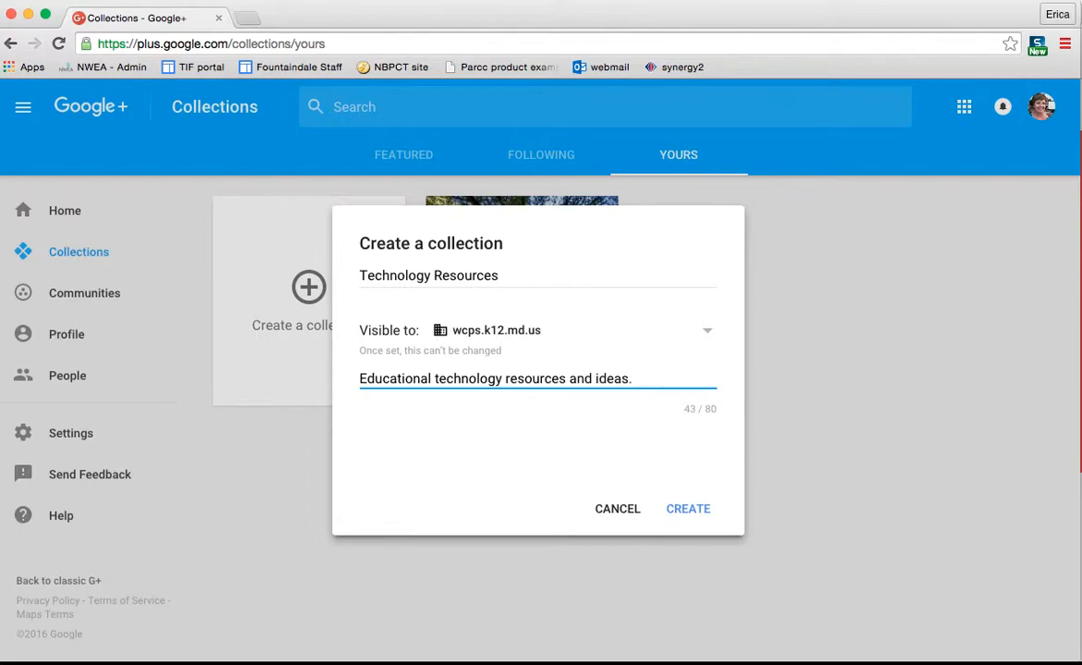
left_click(688, 508)
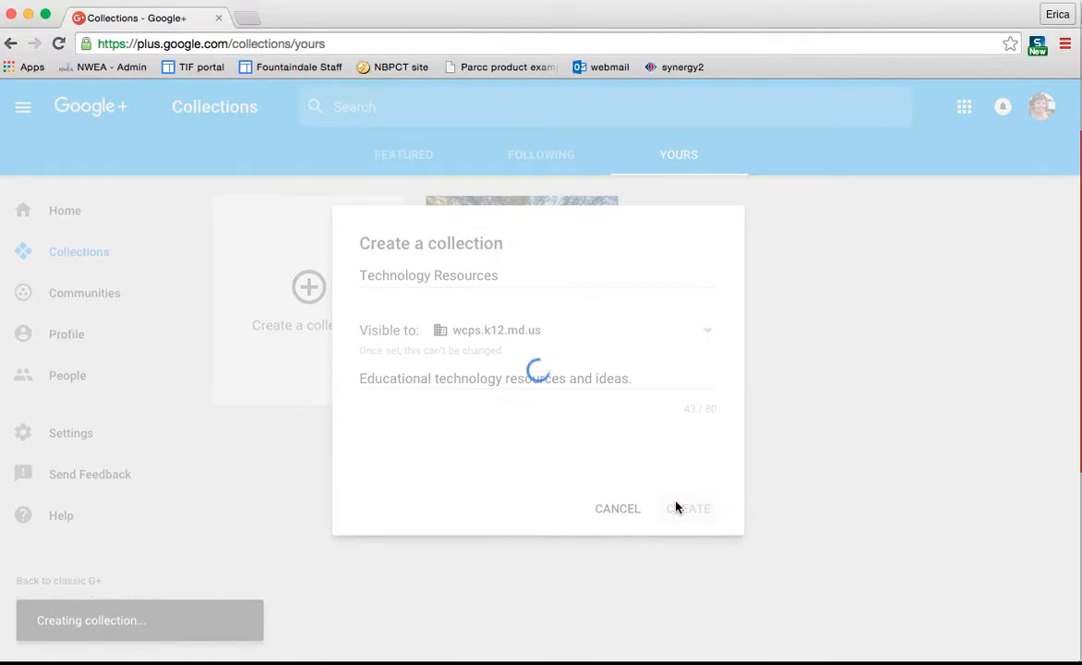
Step: Choose the teal swatch for Technology Resources and save the collection
left_click(688, 508)
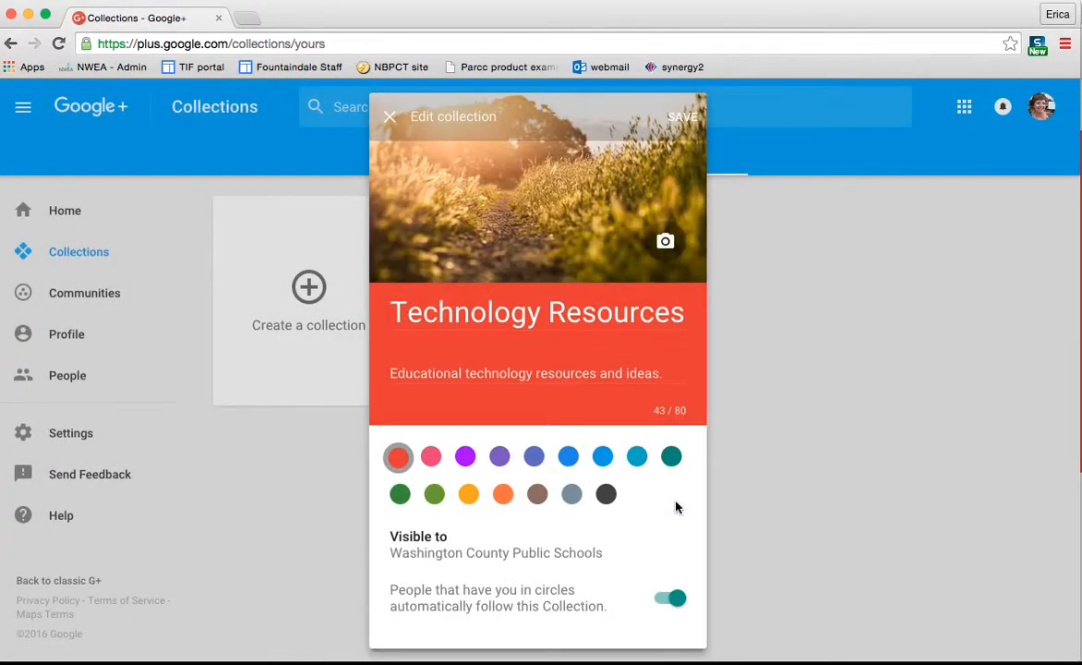
mouse_move(672, 226)
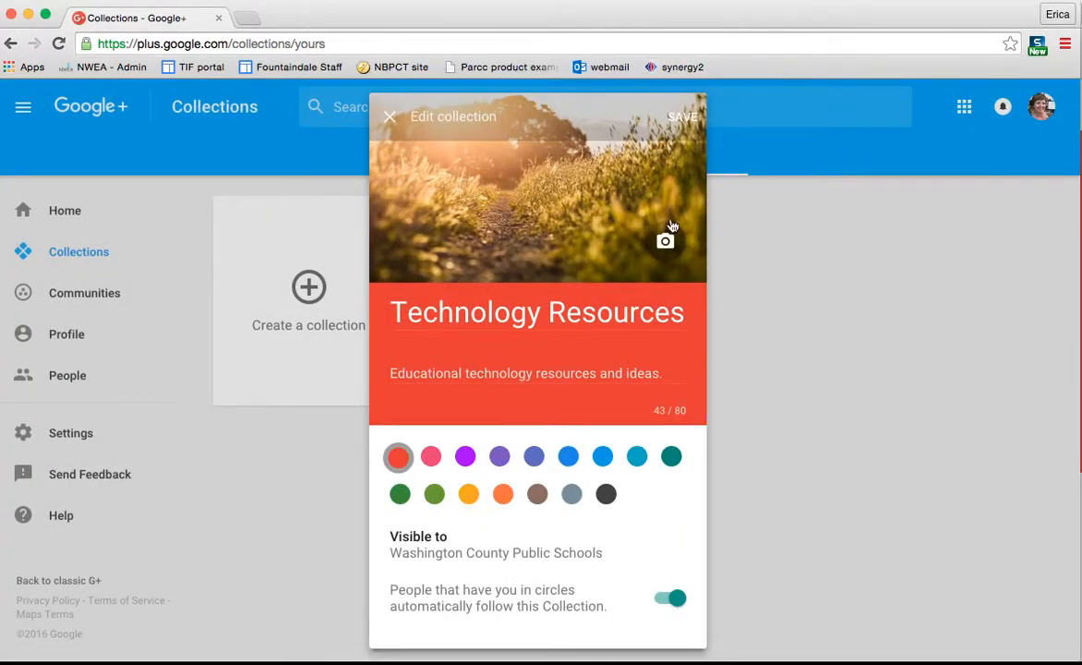
mouse_move(453, 166)
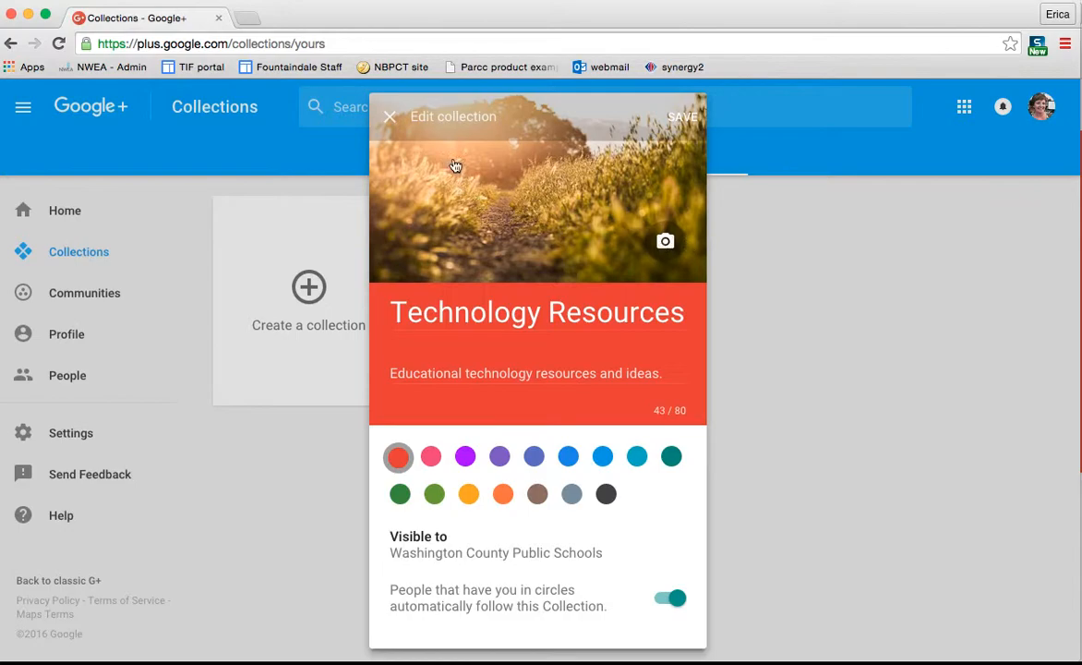
mouse_move(558, 258)
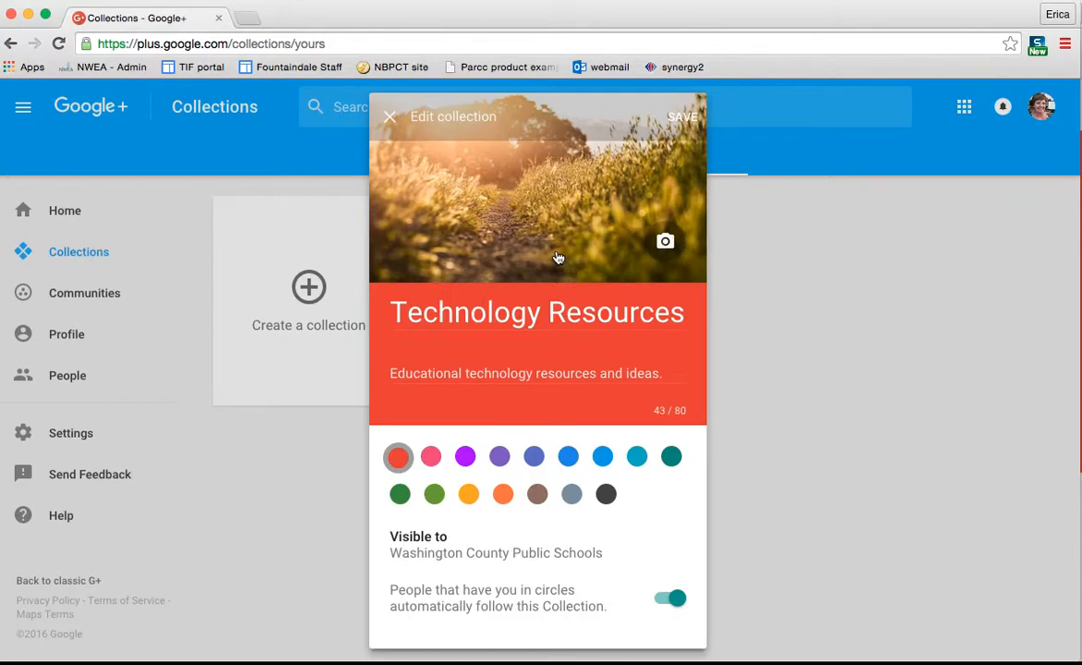
mouse_move(556, 267)
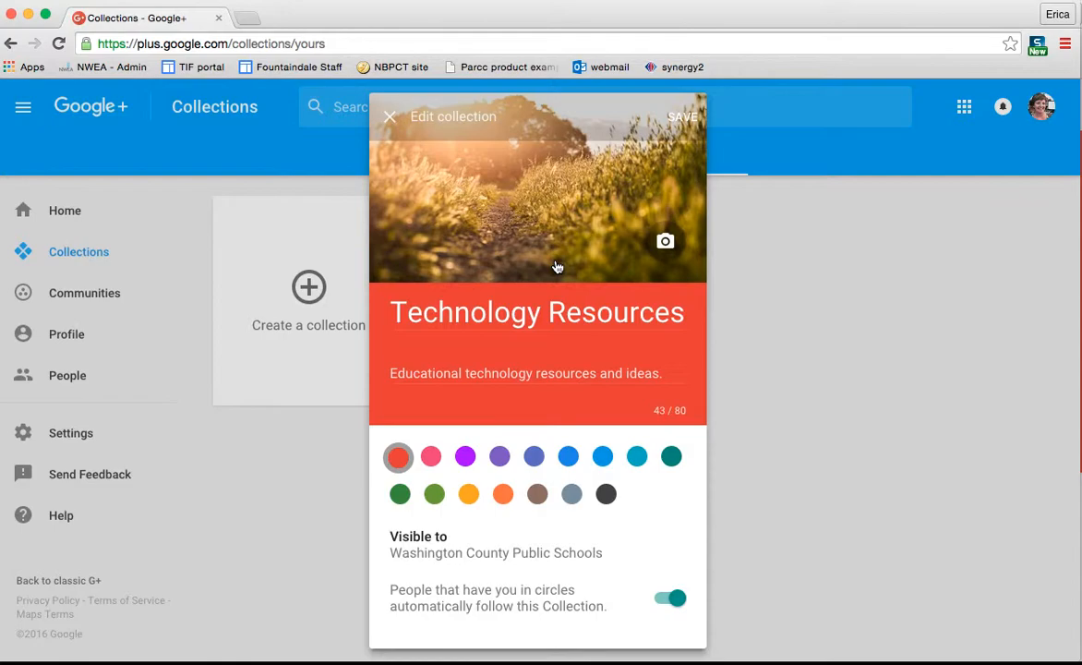
left_click(672, 456)
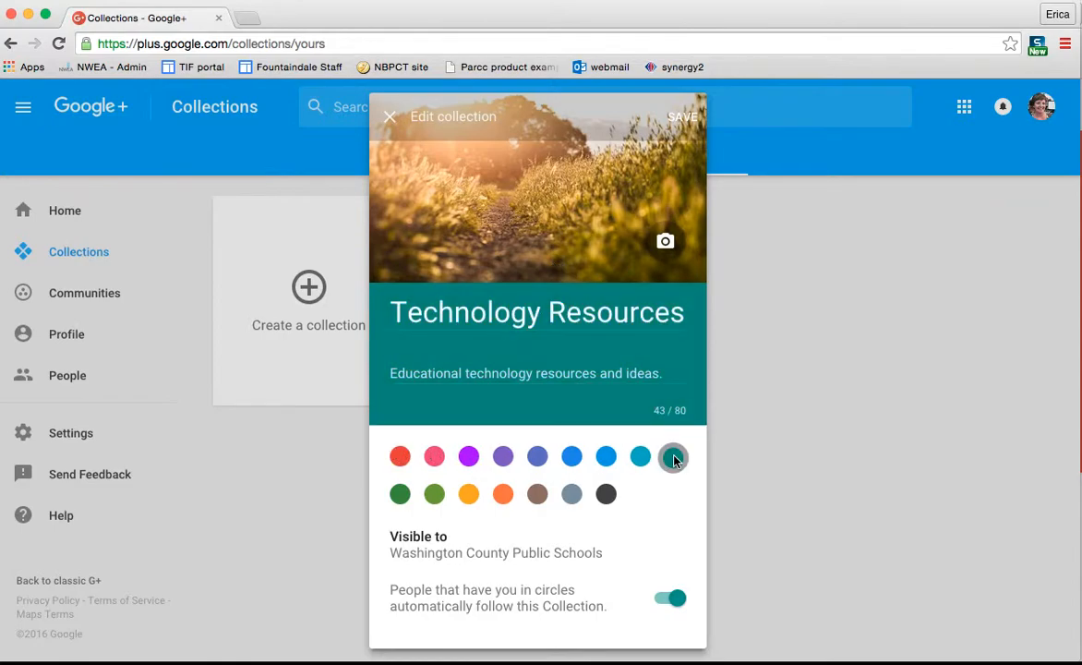
mouse_move(503, 526)
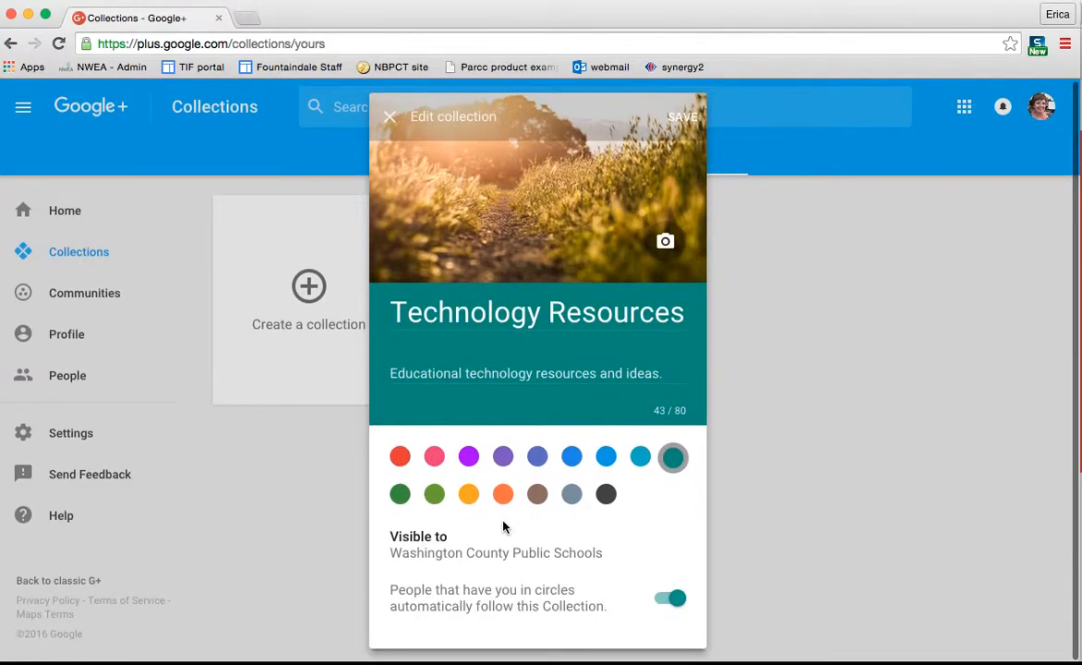
mouse_move(633, 183)
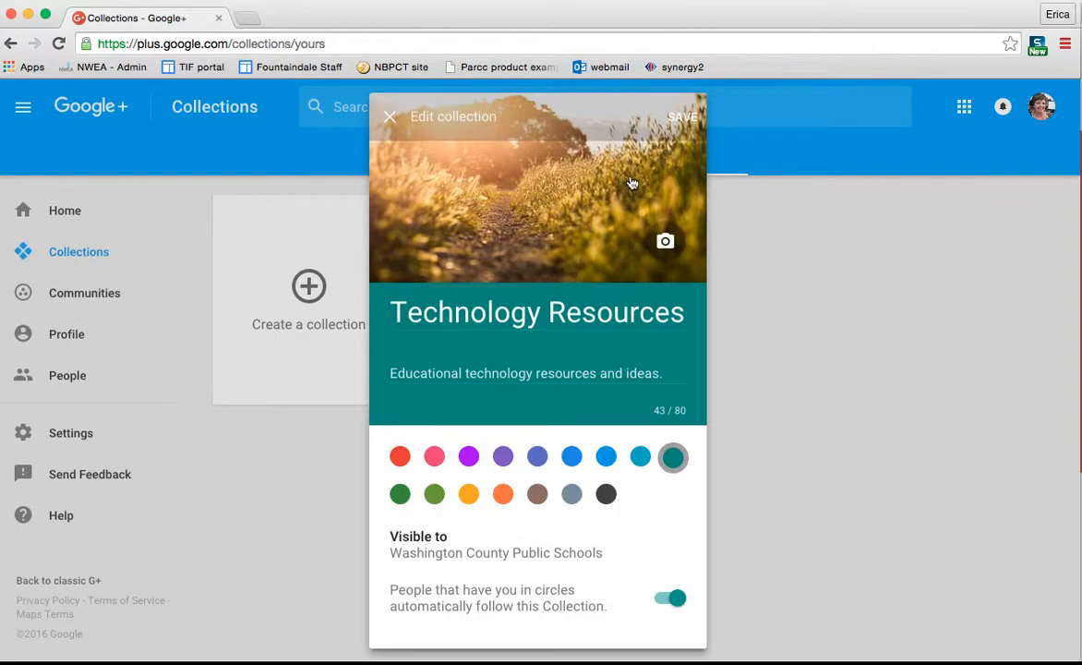
left_click(682, 115)
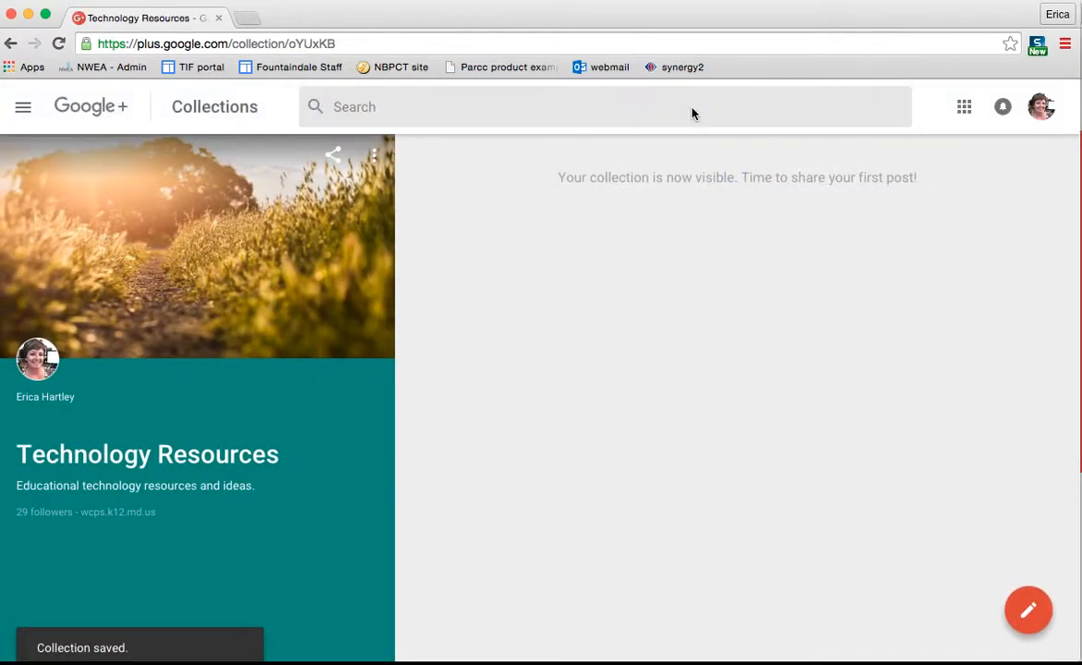
mouse_move(474, 350)
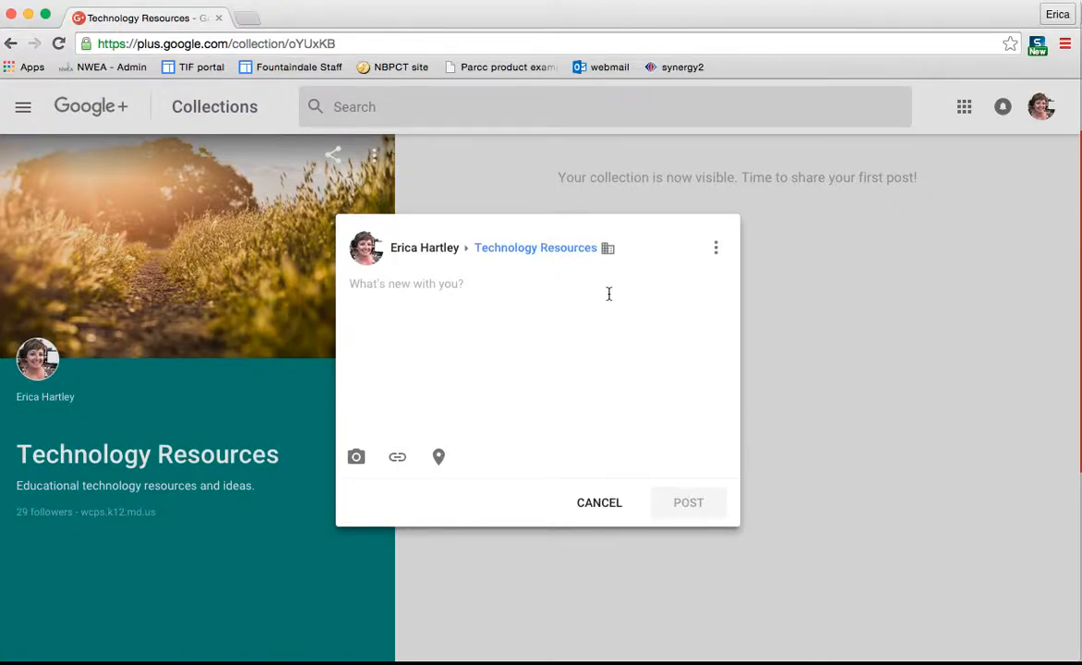
mouse_move(584, 536)
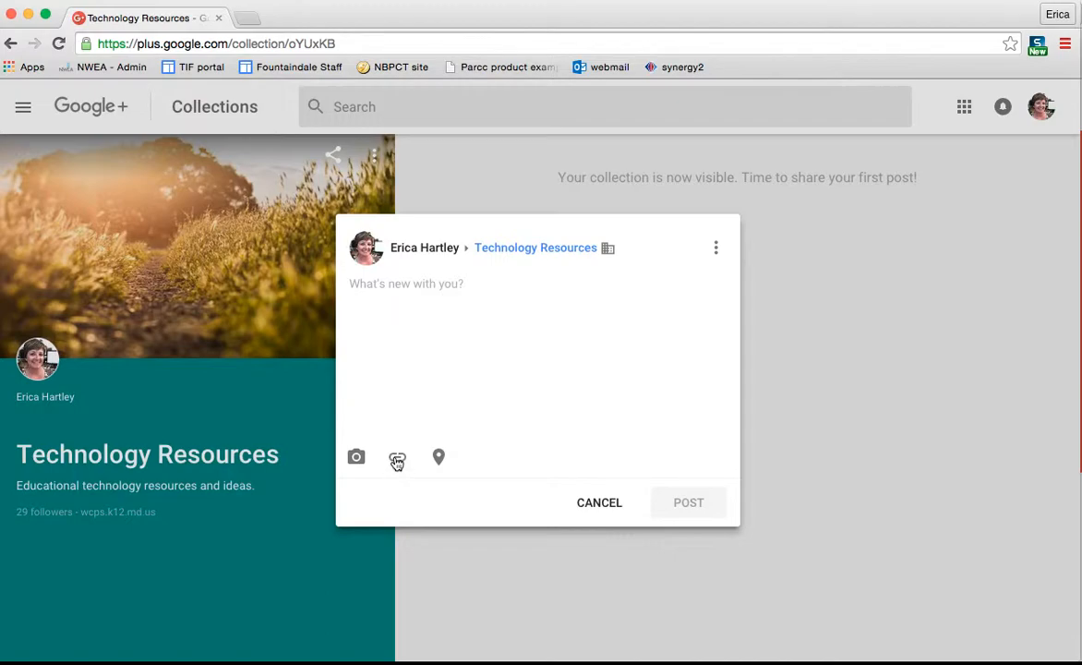
mouse_move(599, 502)
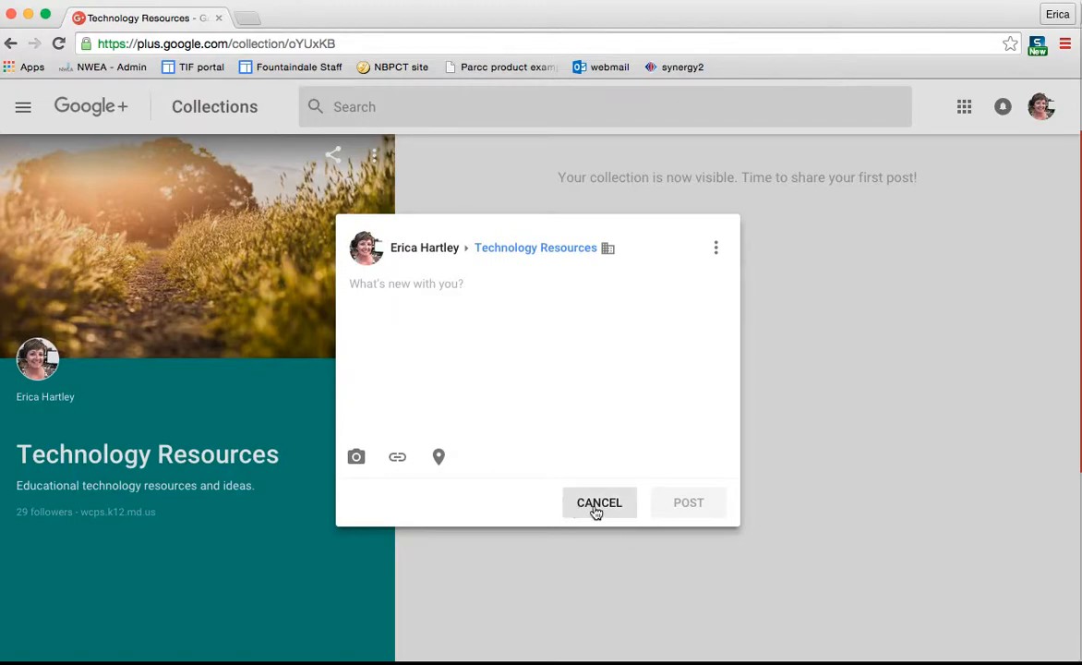
left_click(599, 502)
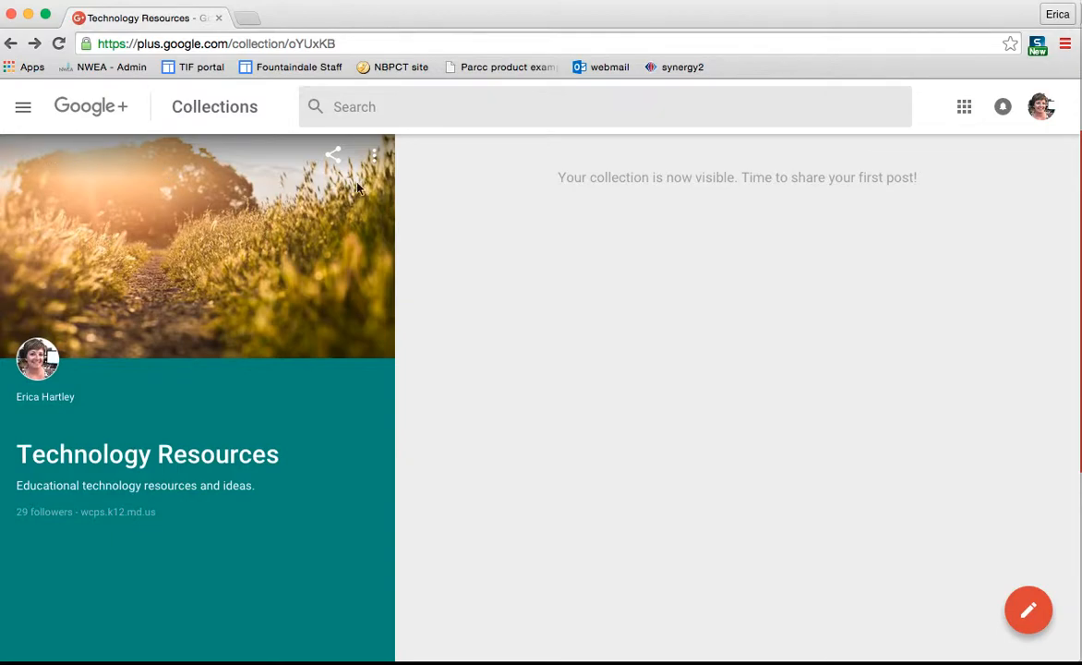
mouse_move(217, 254)
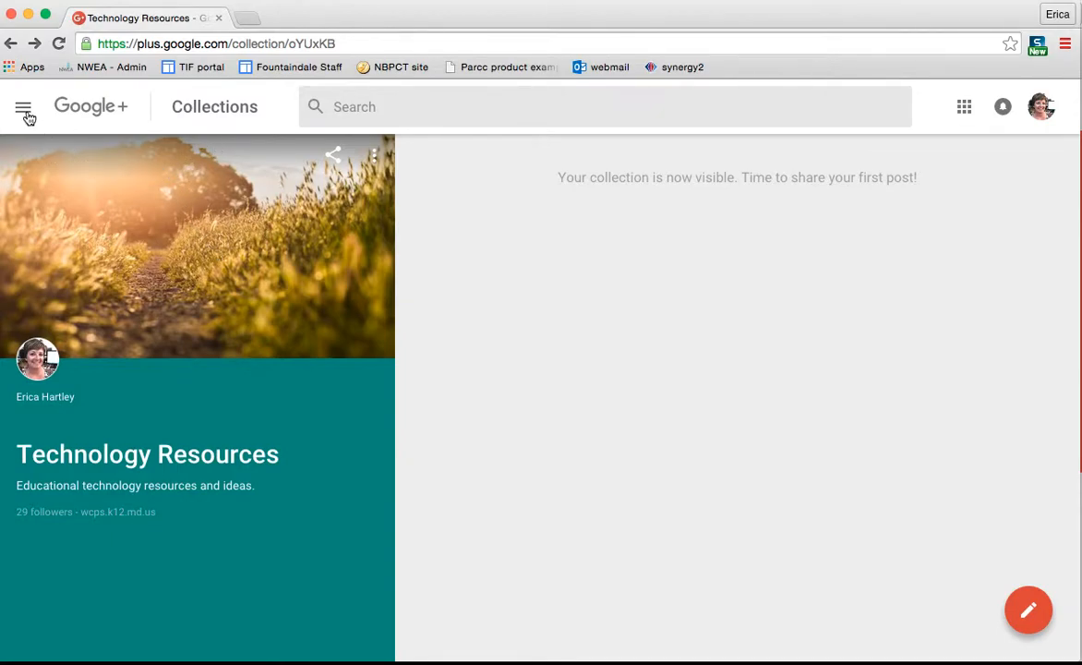
mouse_move(88, 111)
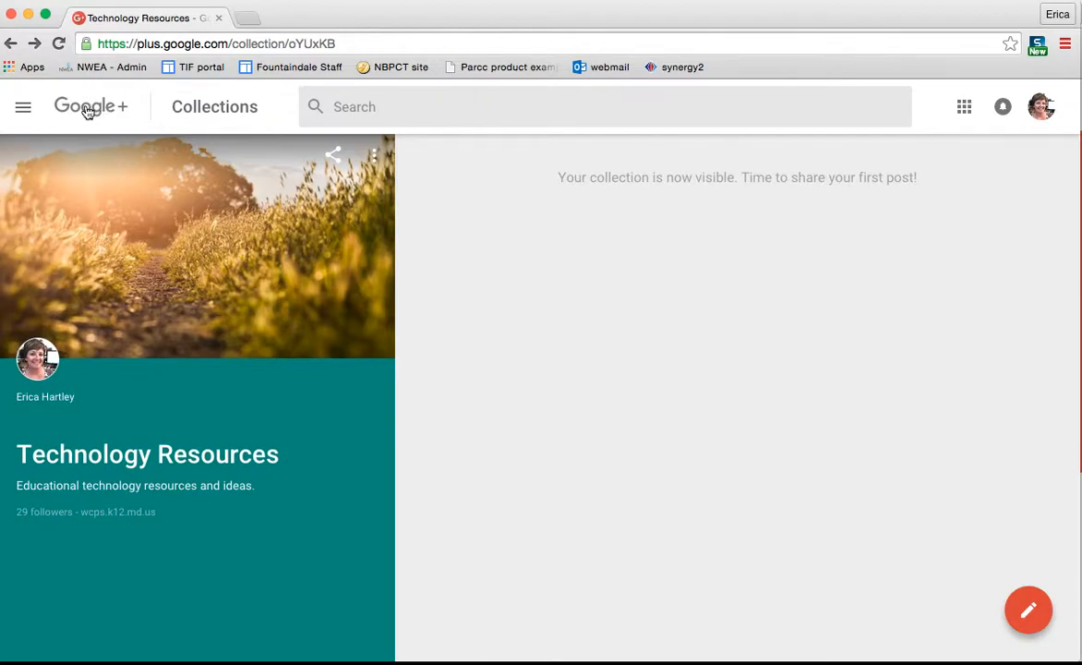
Step: Return to the Home stream, scroll the feed, then go to Communities
left_click(23, 106)
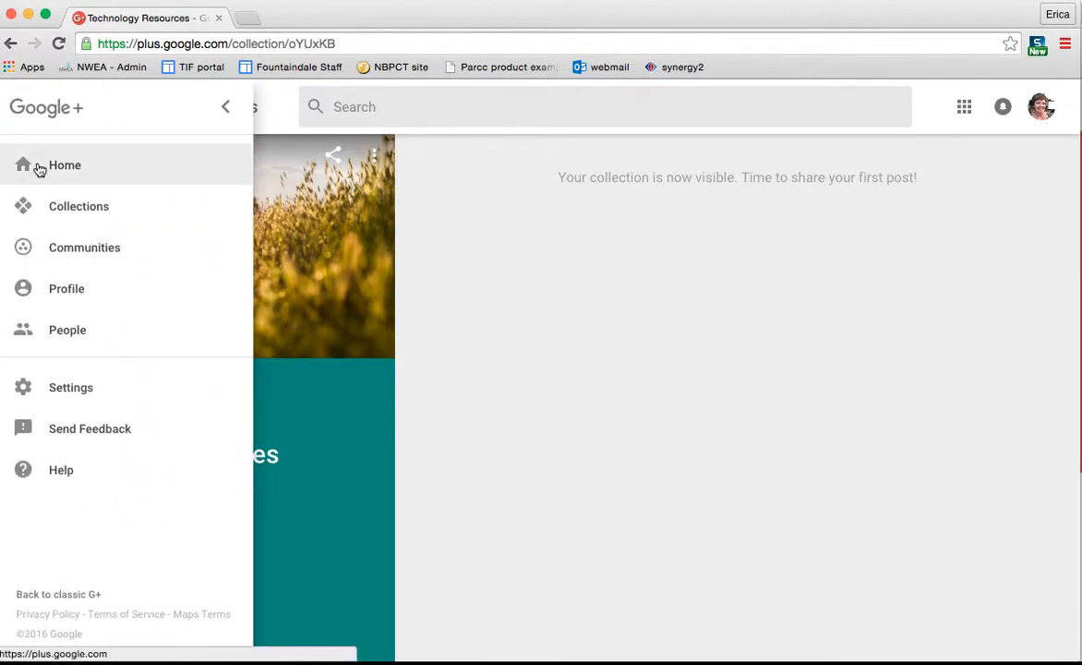
left_click(64, 164)
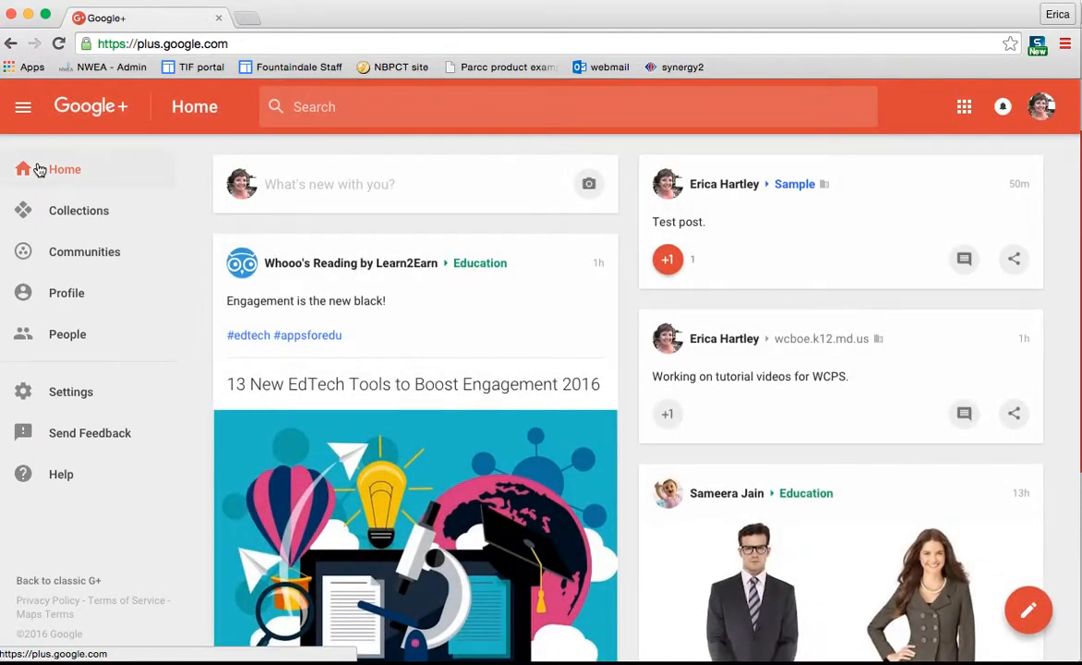
mouse_move(346, 276)
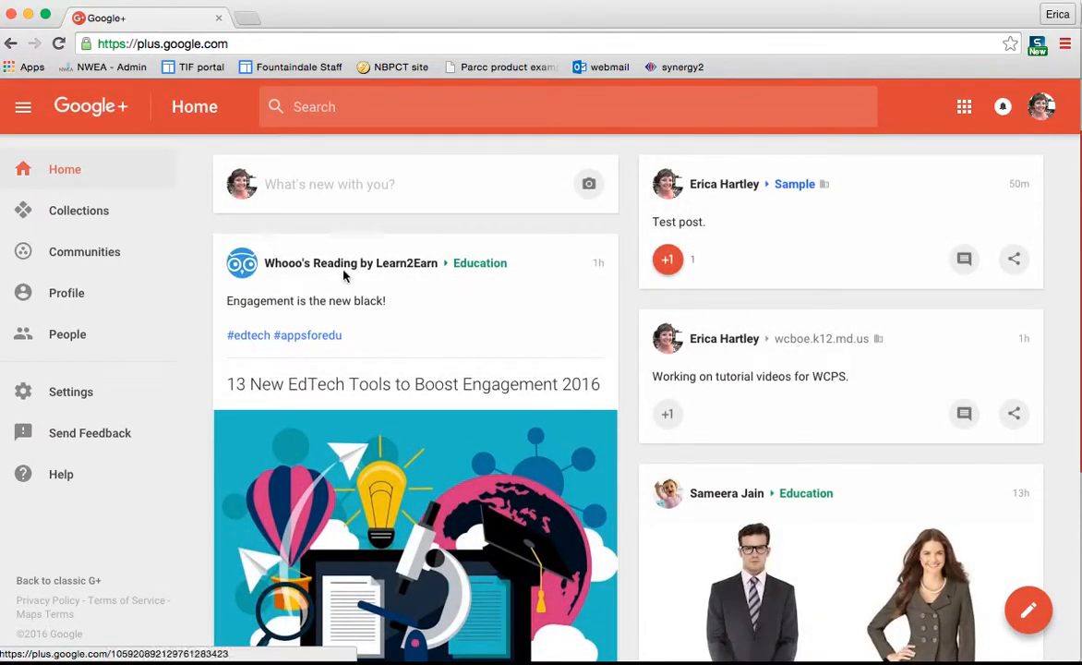
mouse_move(452, 289)
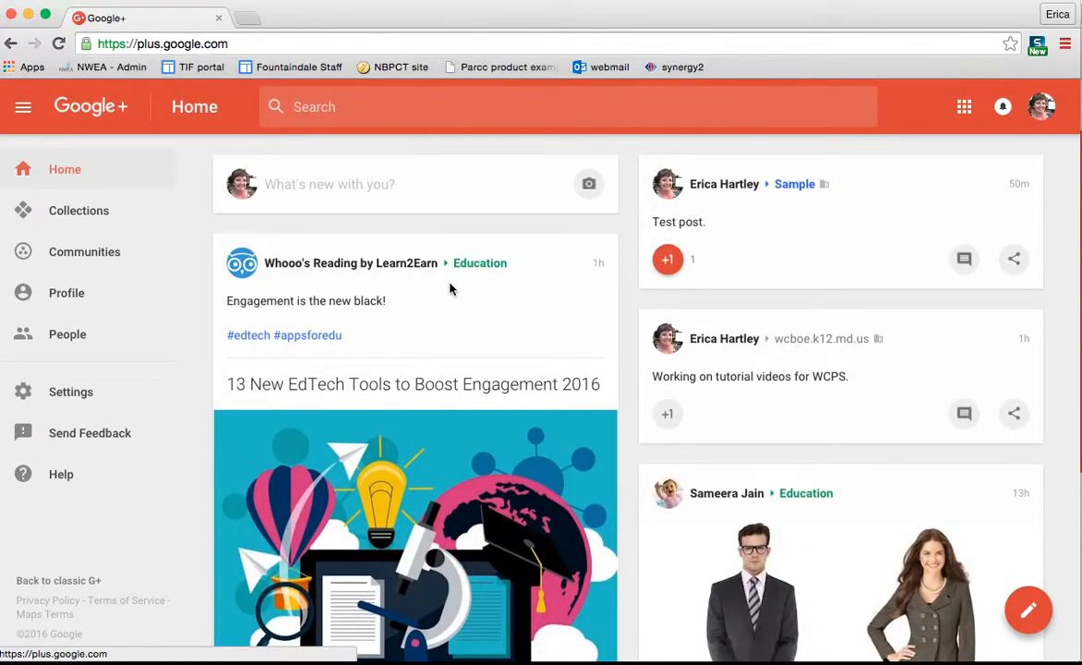
mouse_move(479, 264)
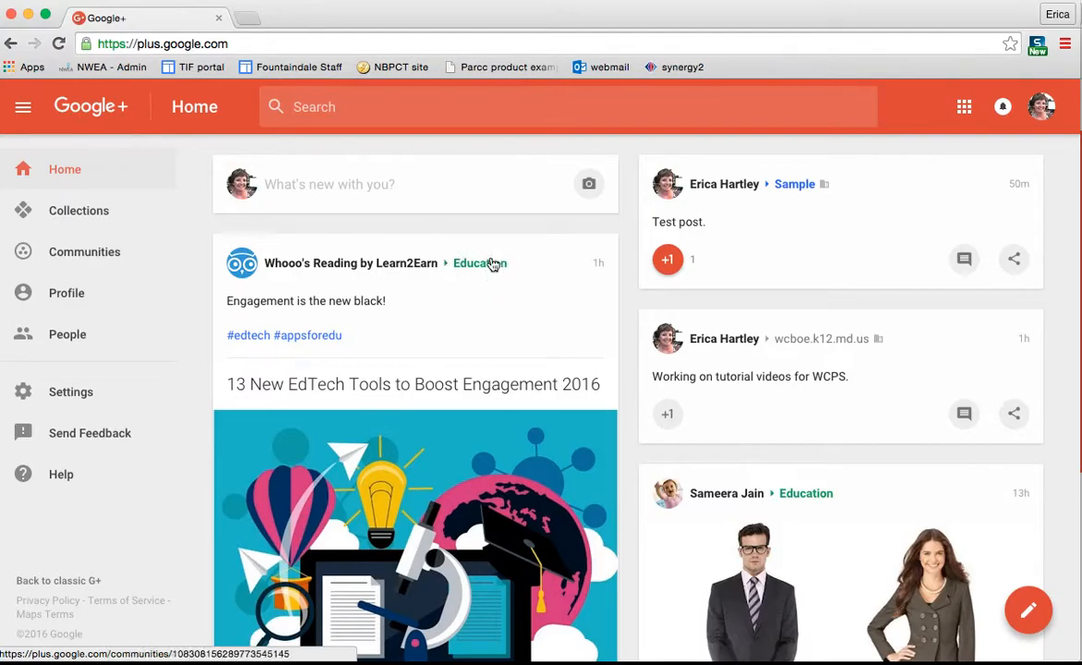
mouse_move(401, 316)
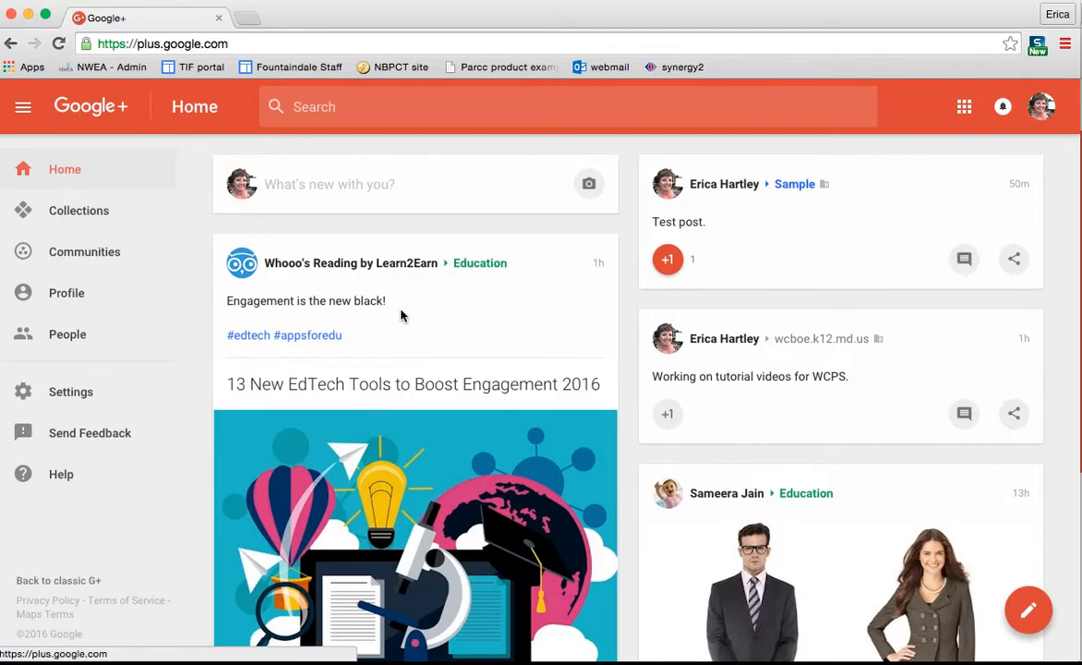
scroll("down", 3)
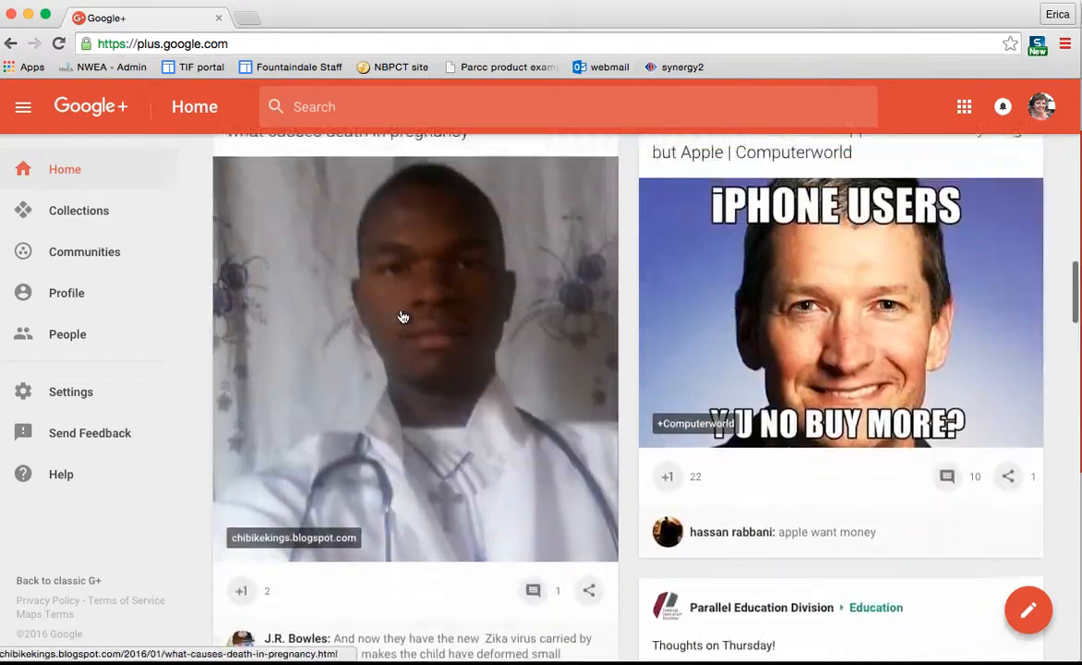
left_click(84, 251)
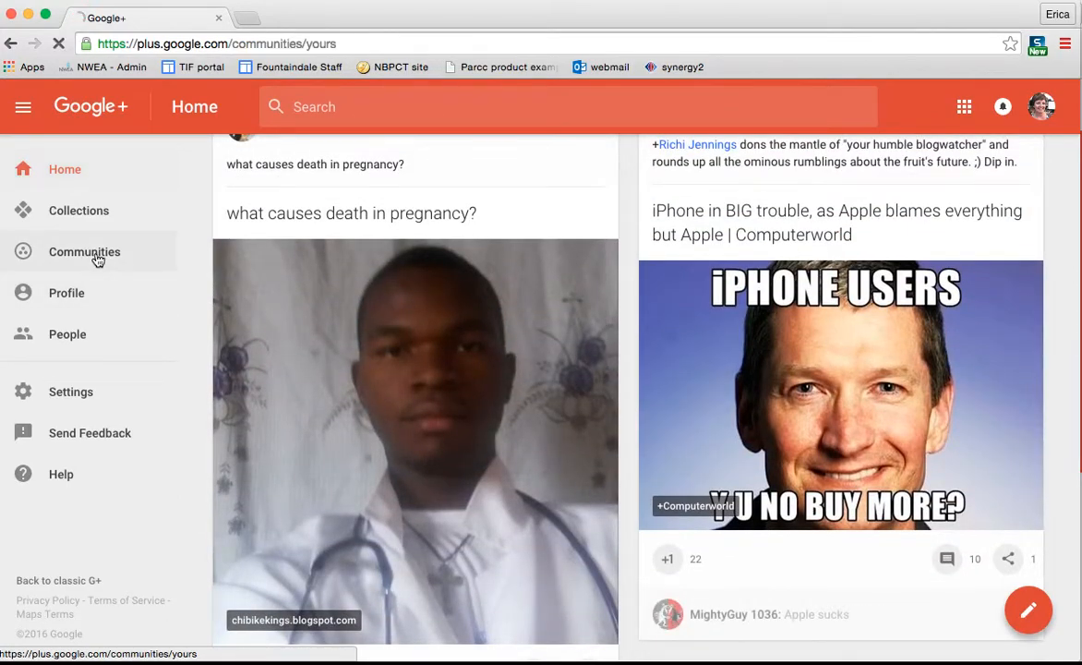
Step: Join Motivational and Inspirational Quotes from Recommended communities and open its page
left_click(84, 251)
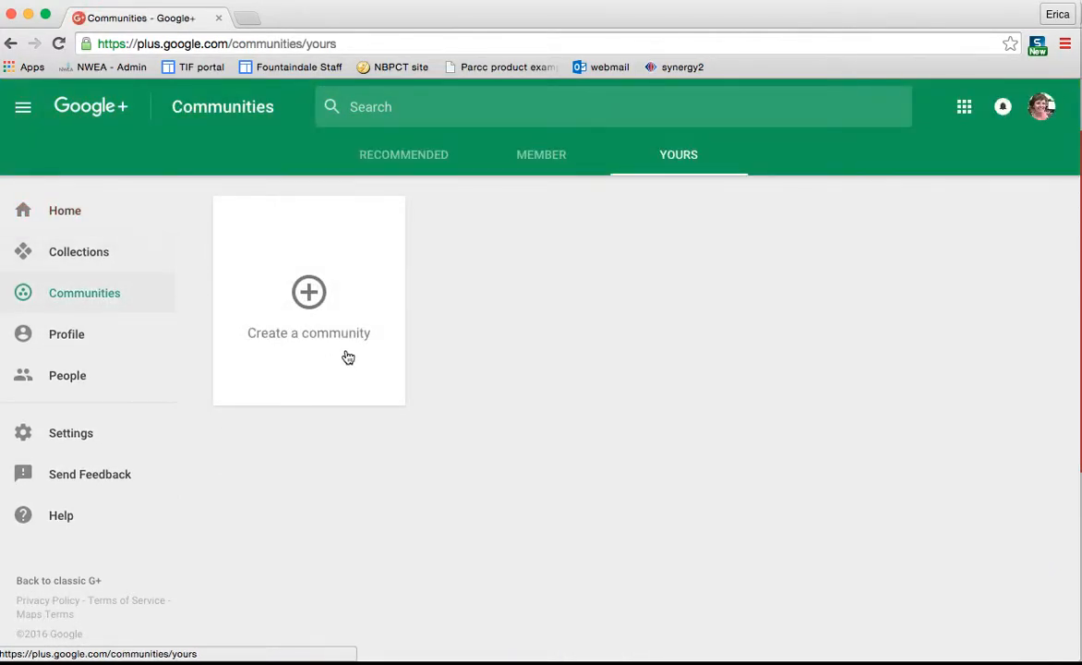
mouse_move(351, 359)
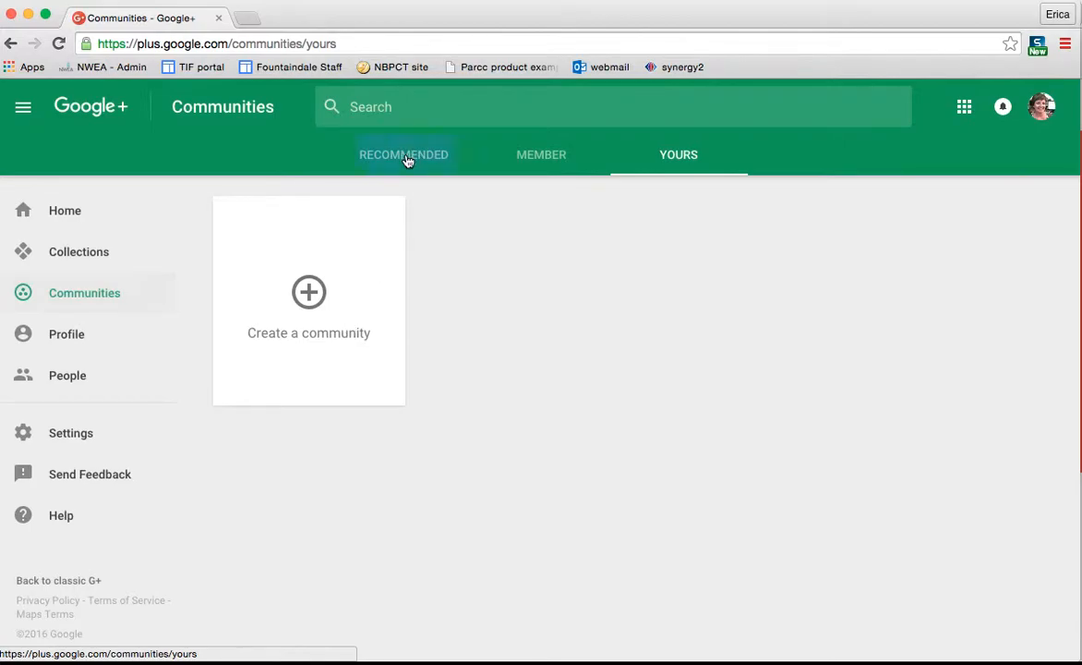
left_click(403, 154)
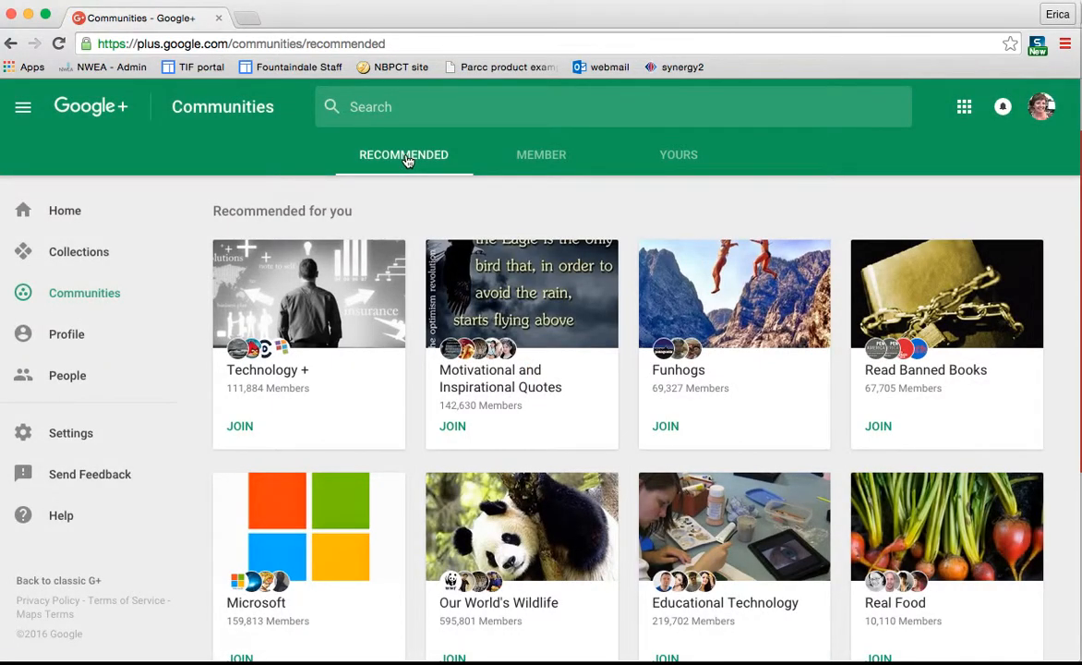
scroll("down", 3)
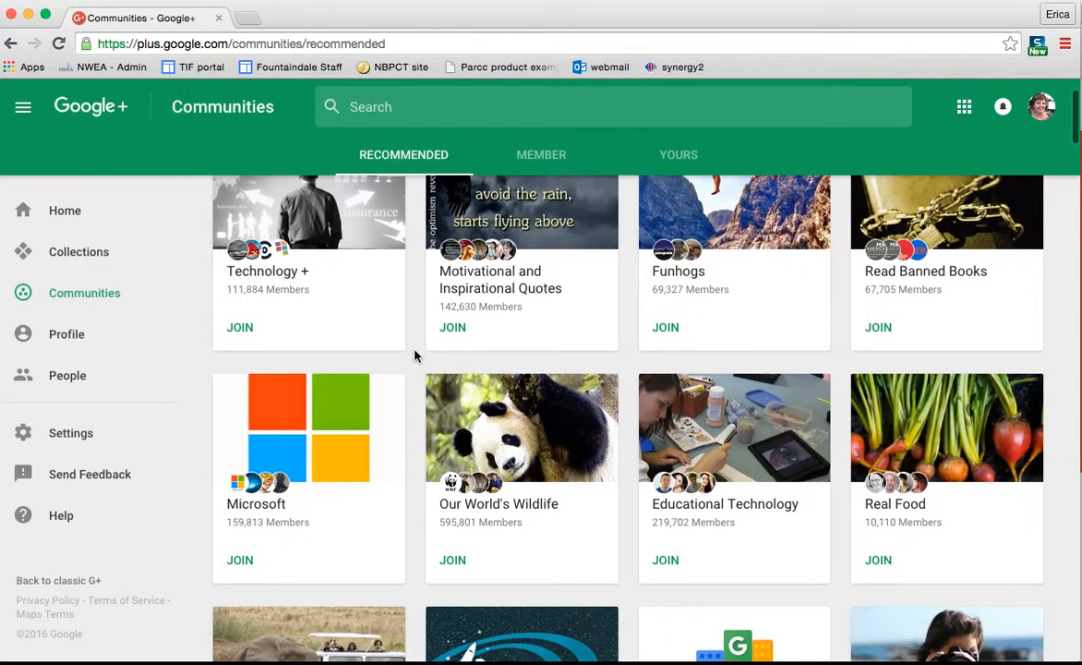
left_click(453, 327)
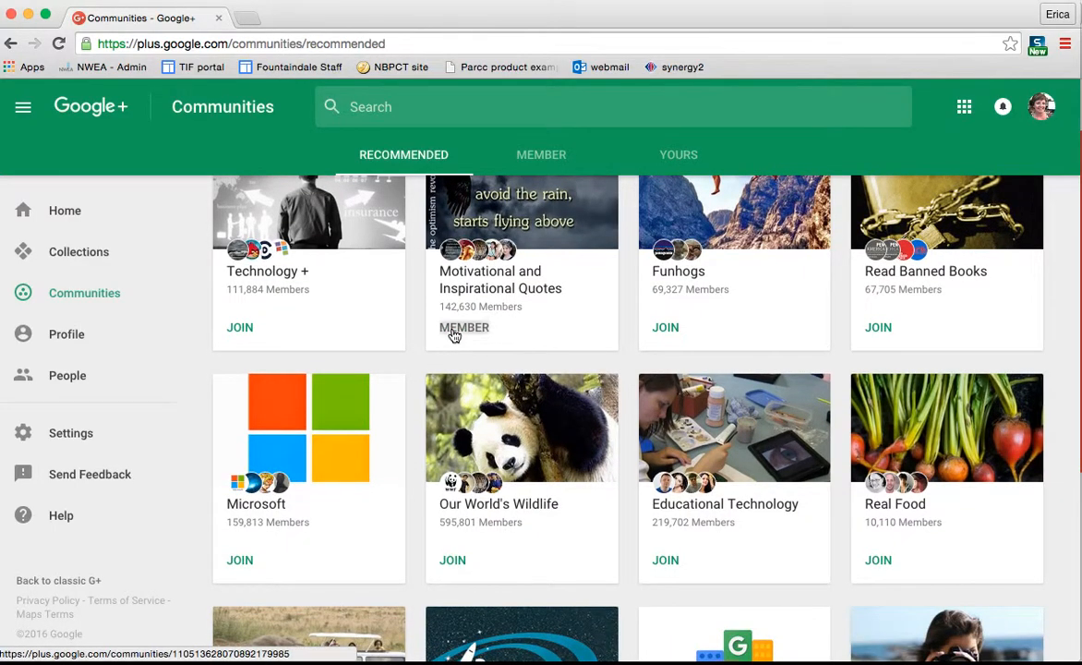
left_click(522, 268)
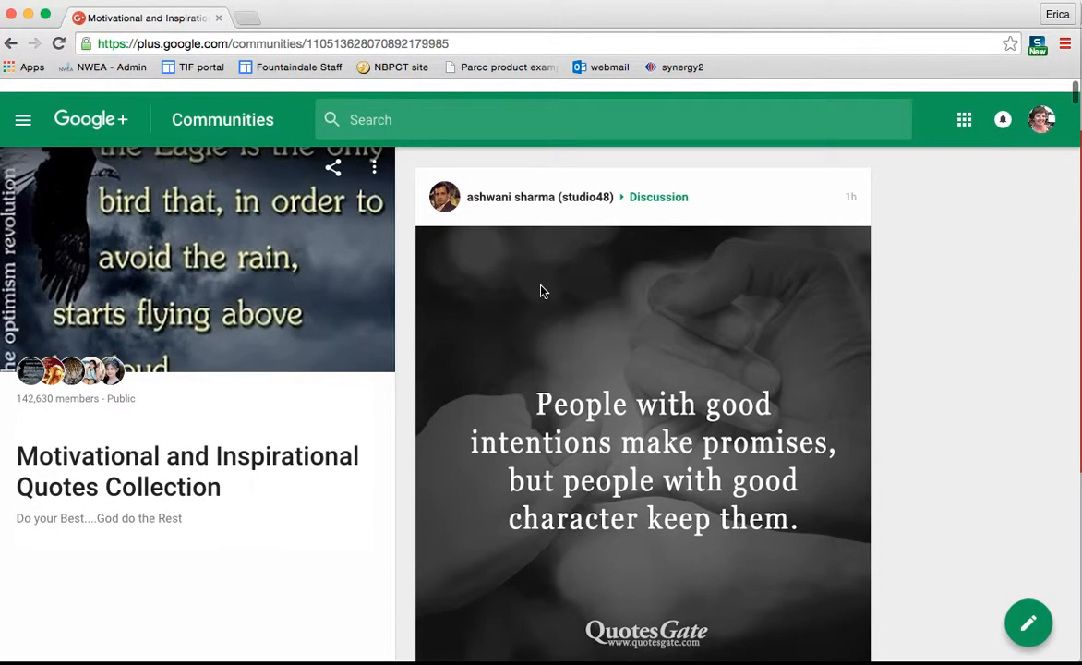
Step: Dismiss the post draft, check Member and Yours communities, and start a new community
scroll("down", 3)
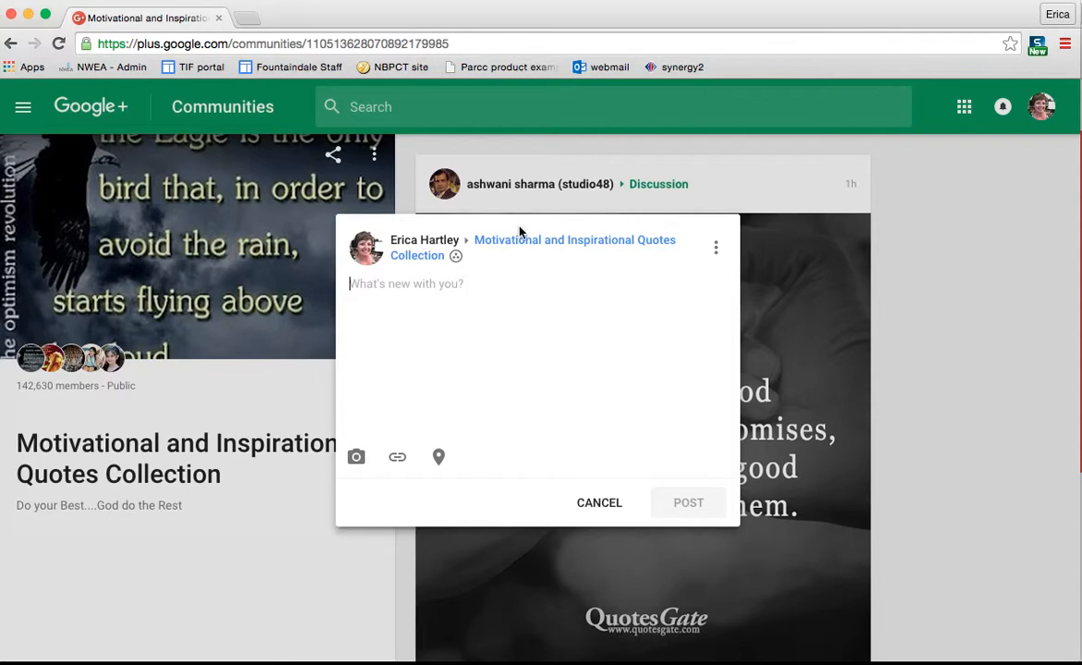
left_click(599, 502)
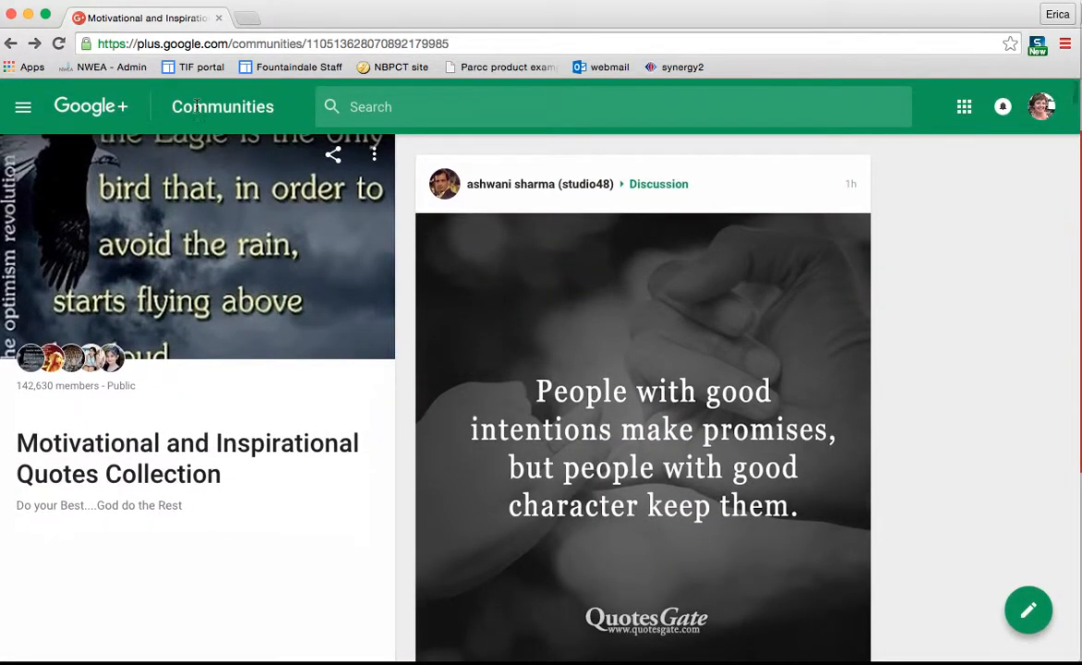
left_click(23, 107)
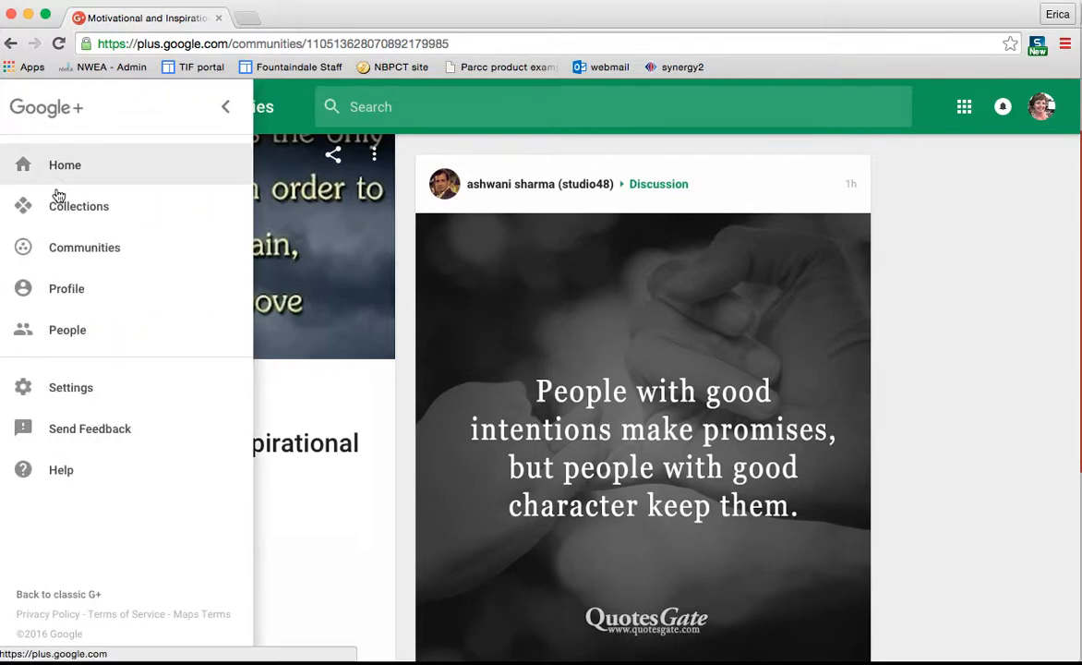
left_click(84, 247)
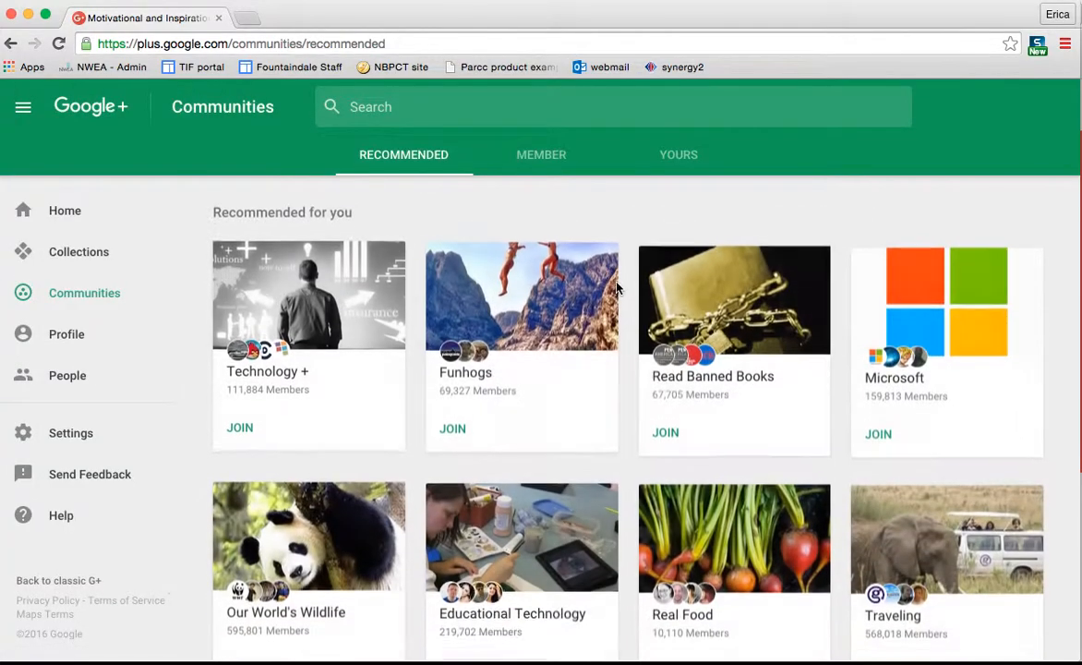
left_click(541, 154)
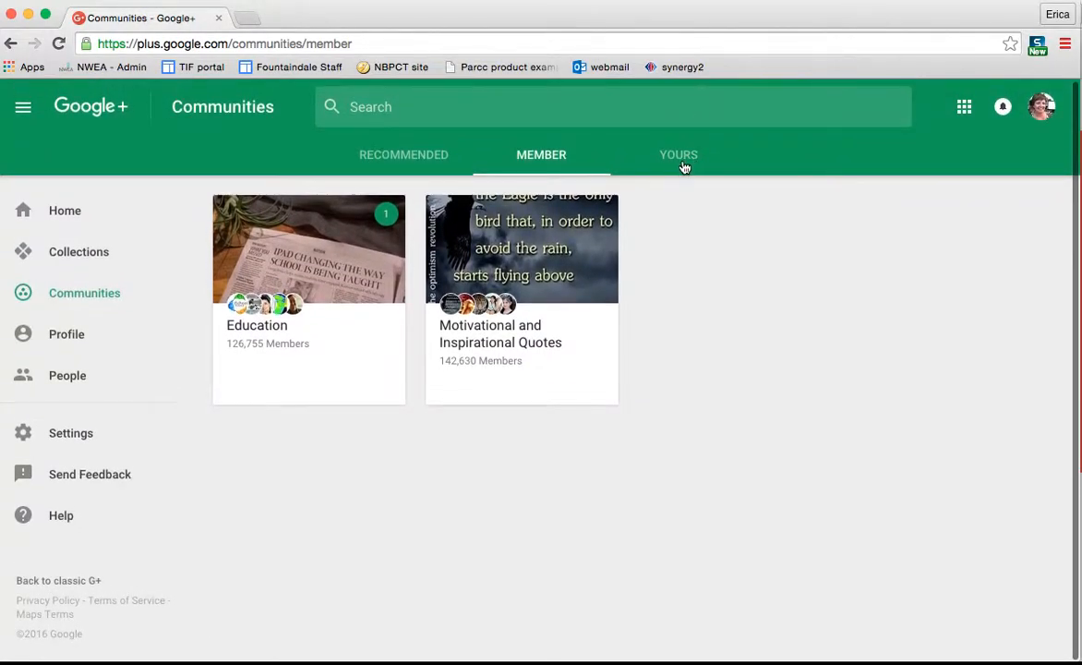
left_click(679, 154)
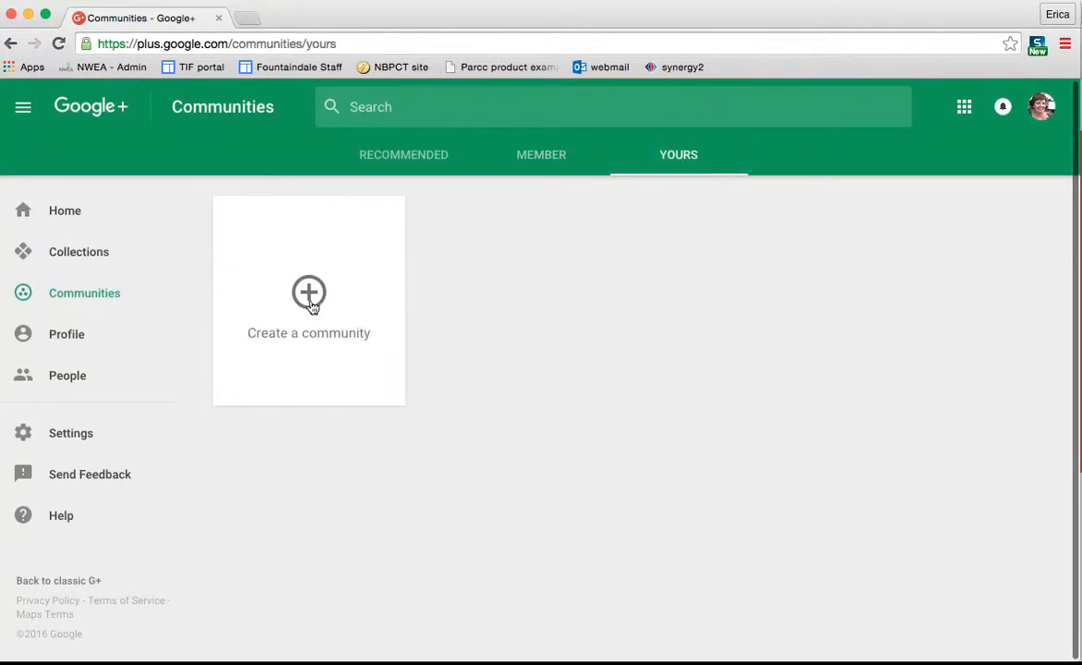
left_click(308, 293)
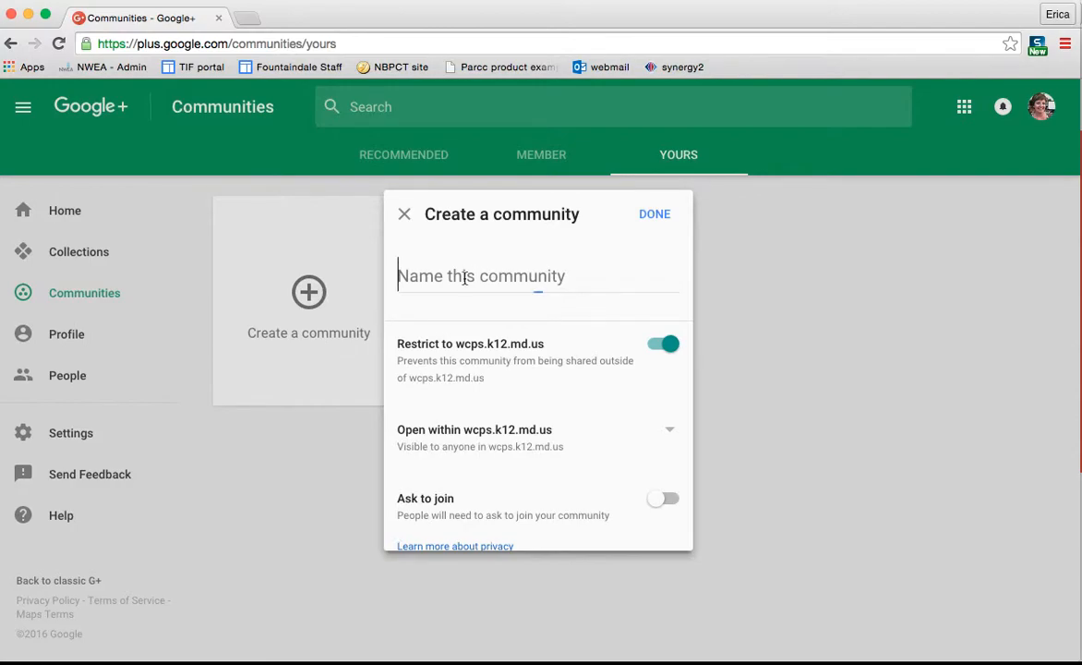
Step: Name the community 'Fountaindale Teachers' and keep it open within wcps.k12.md.us
type("Fountaindale")
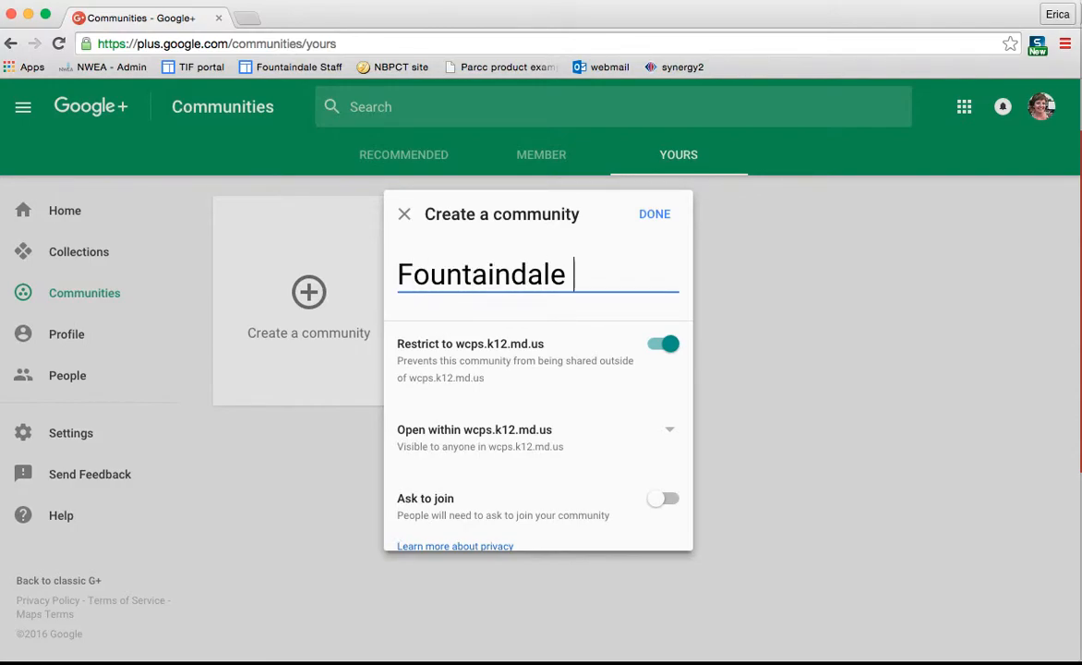
type("Teachers")
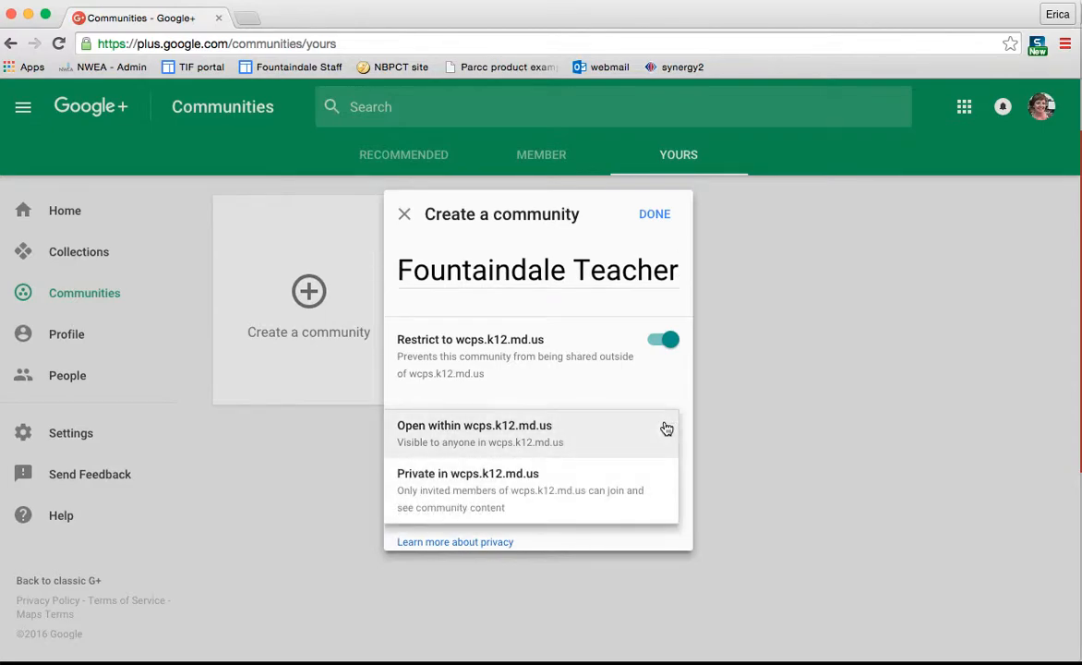
mouse_move(646, 488)
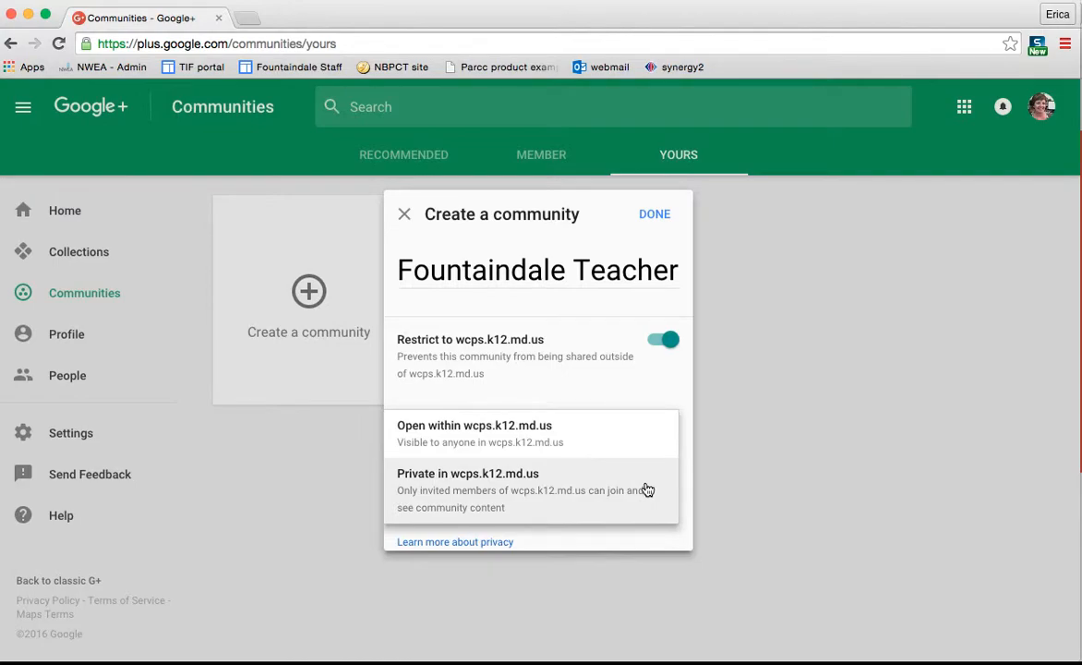
mouse_move(623, 432)
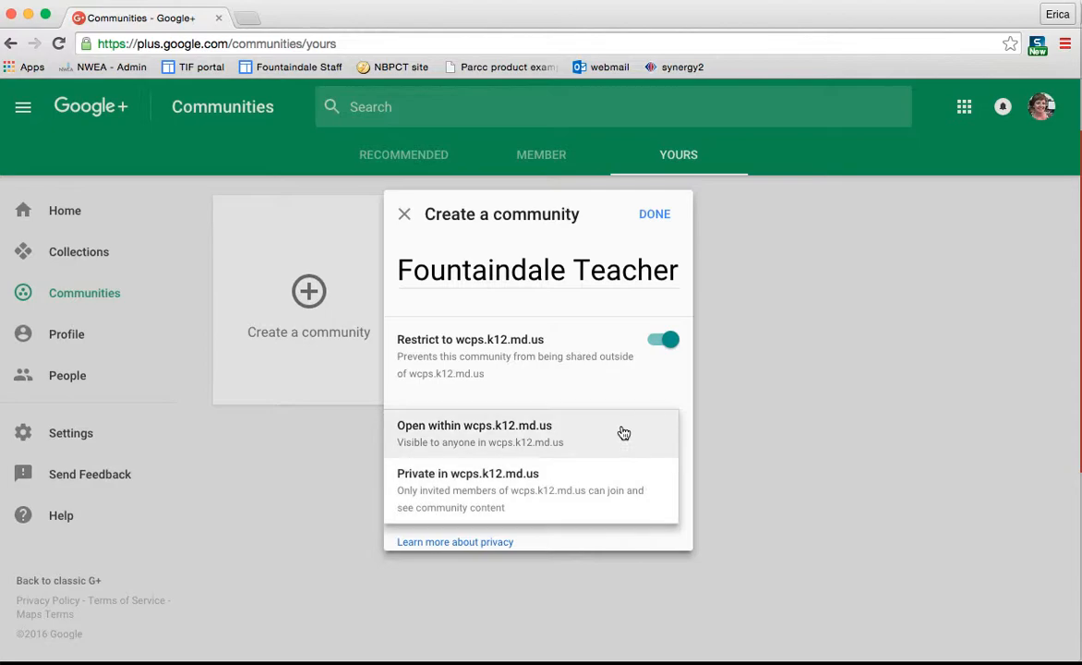
left_click(475, 433)
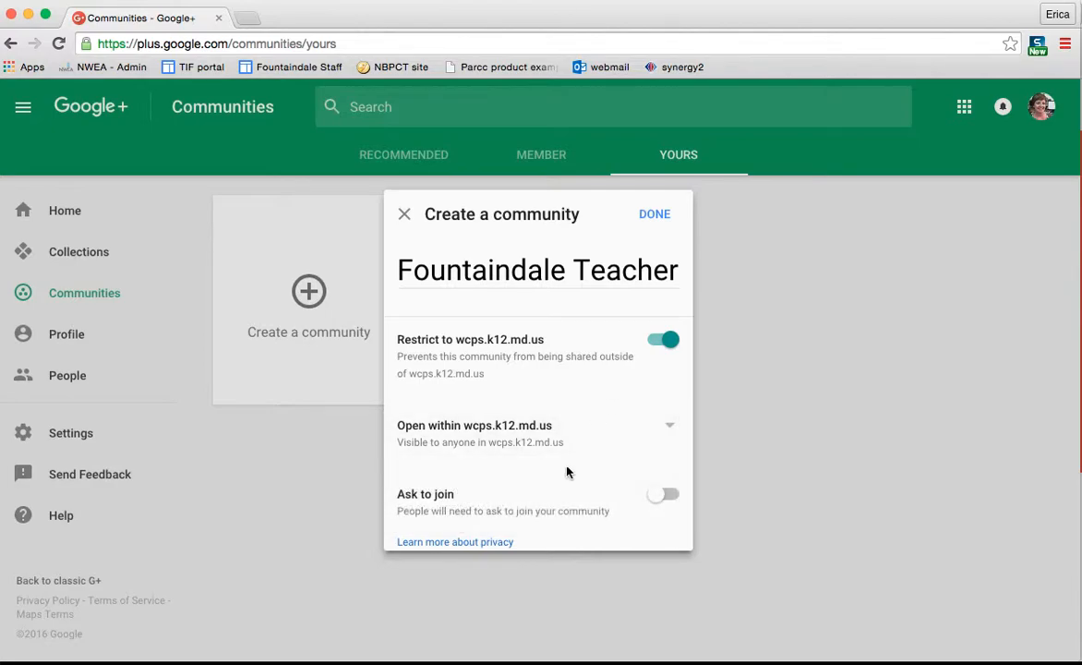
mouse_move(656, 503)
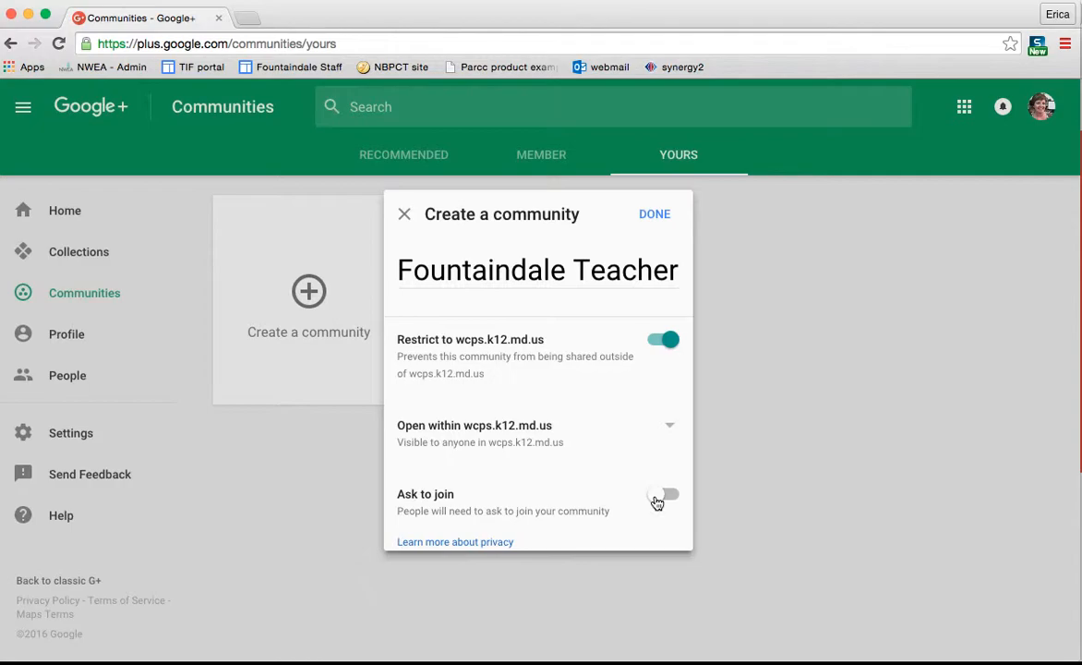
mouse_move(506, 511)
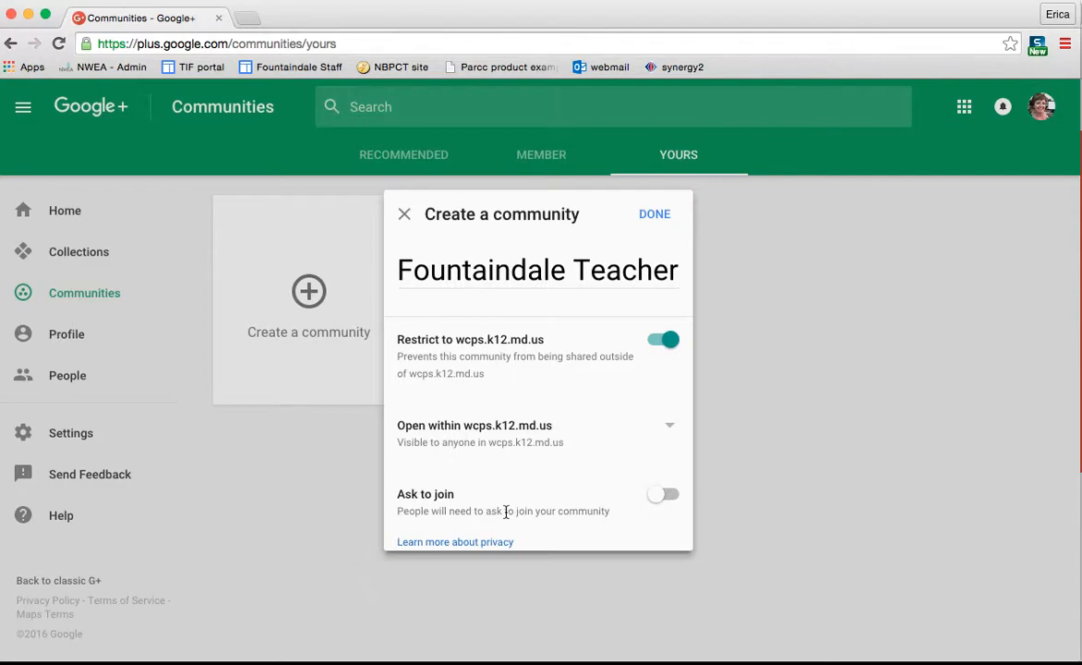
mouse_move(709, 475)
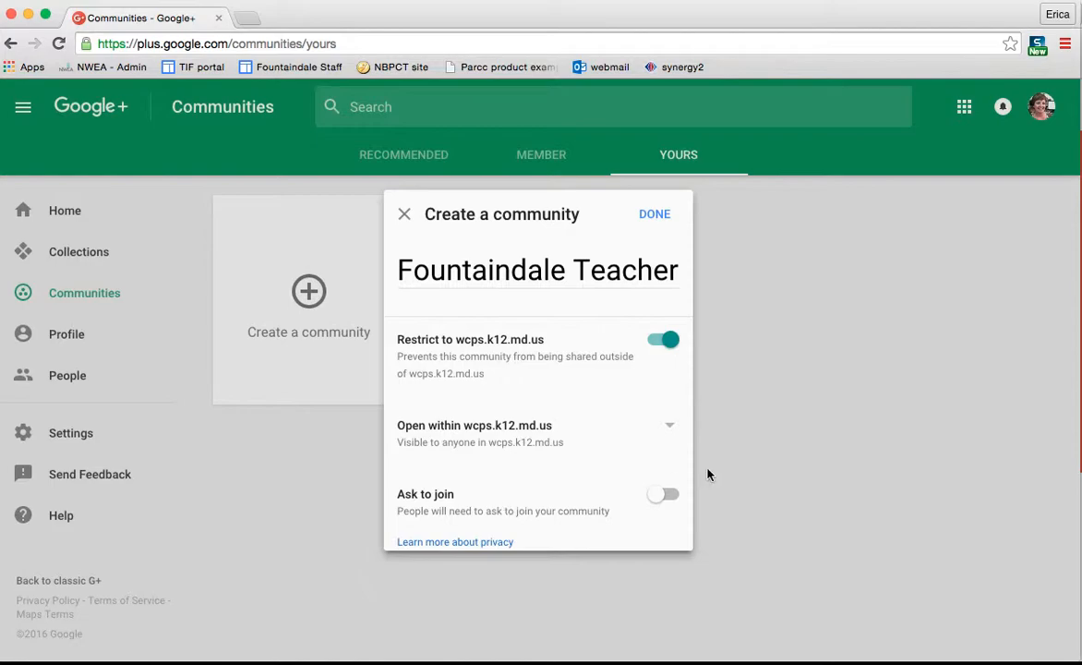
mouse_move(655, 213)
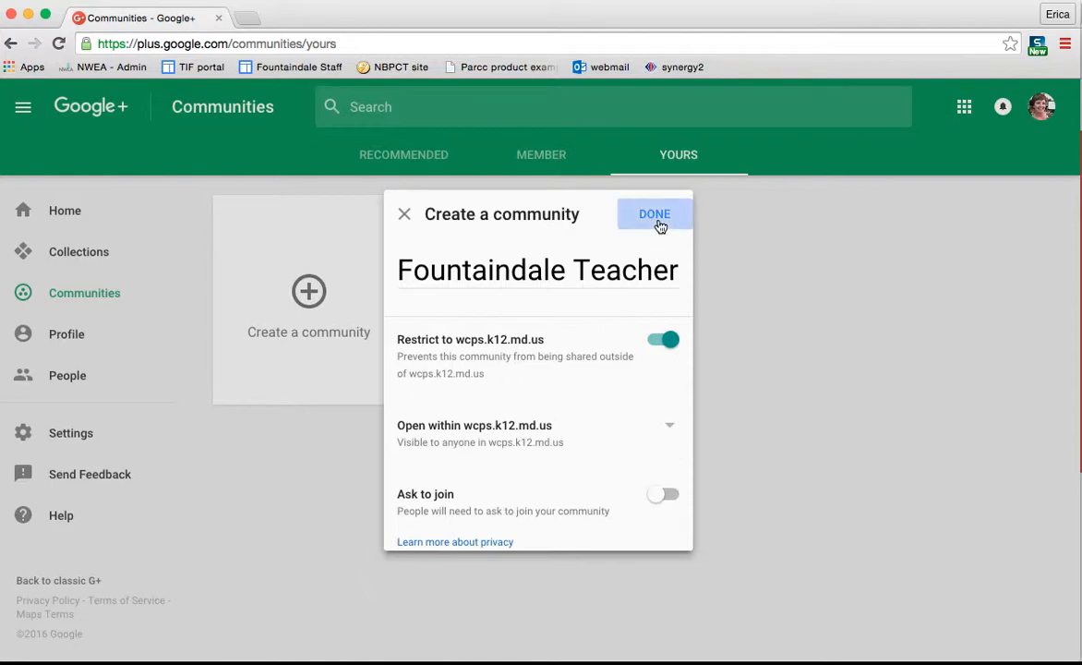
Step: Finish creating Fountaindale Teachers and go back to the Home feed
left_click(654, 213)
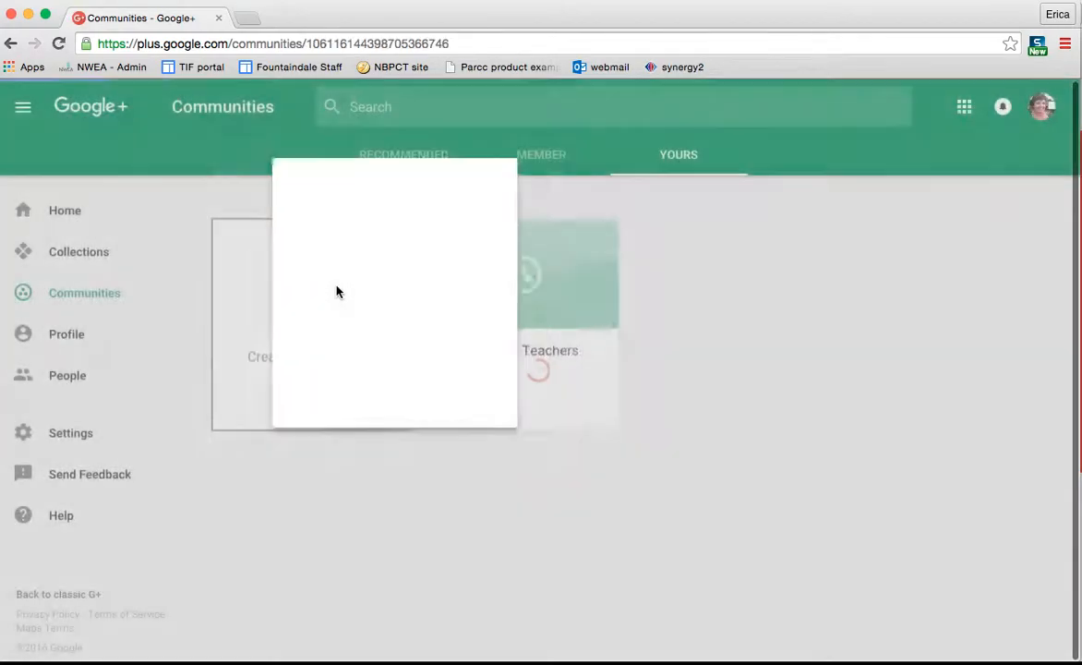
left_click(568, 277)
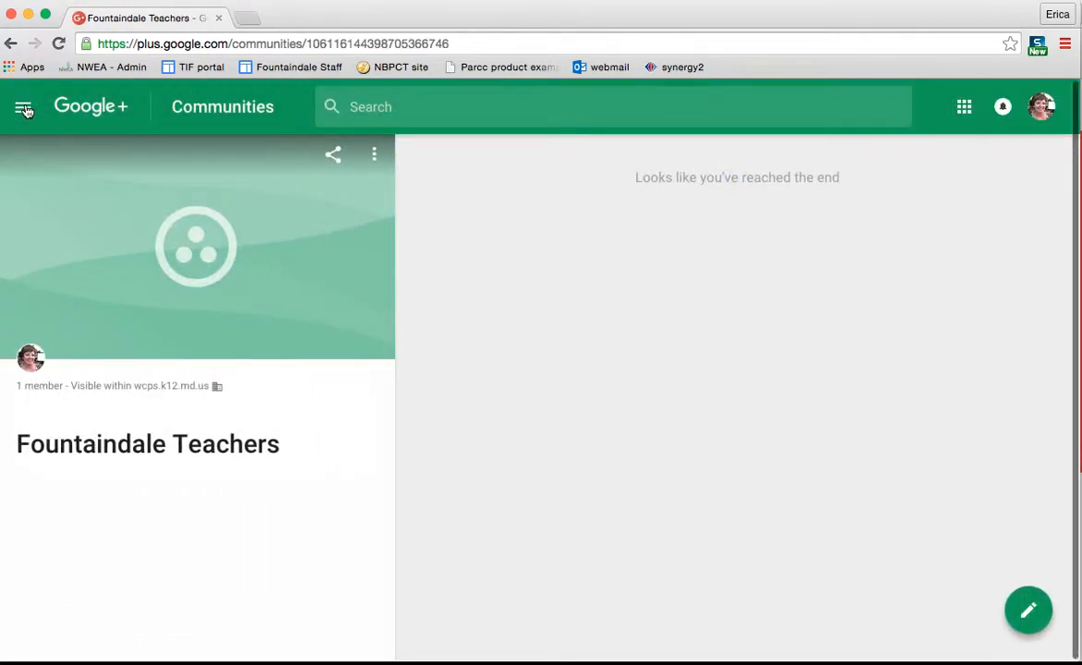
left_click(23, 106)
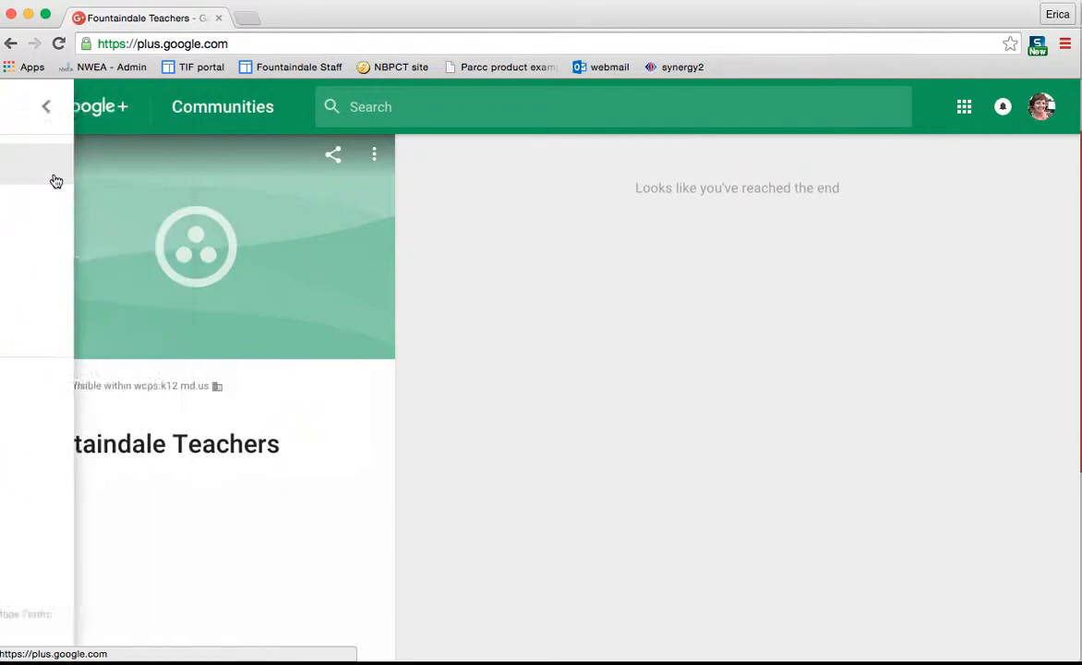
left_click(46, 106)
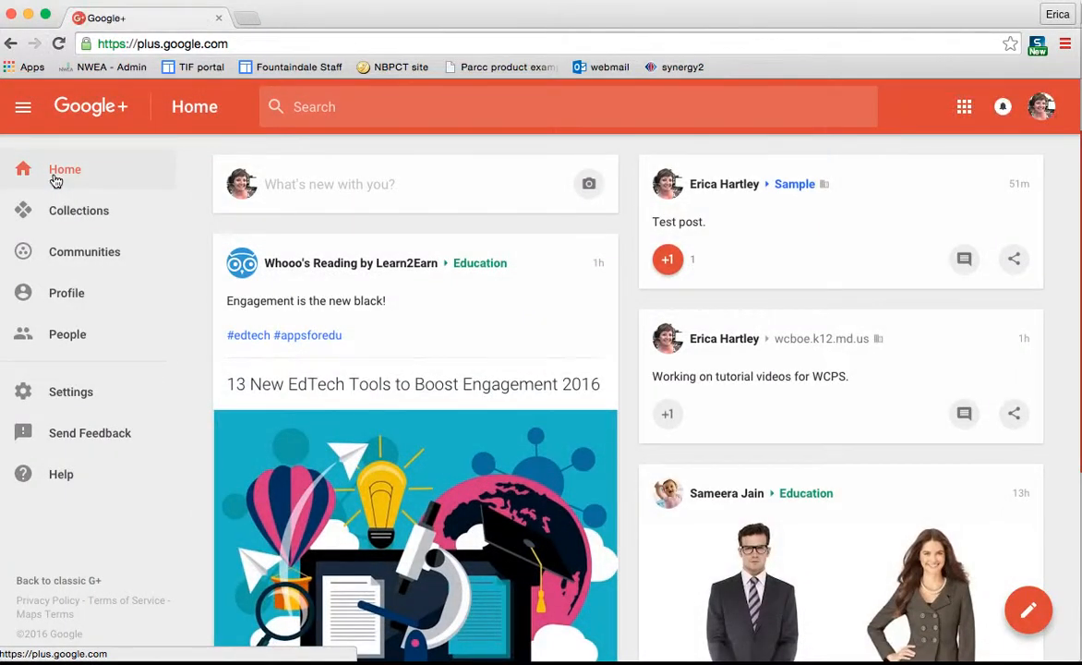